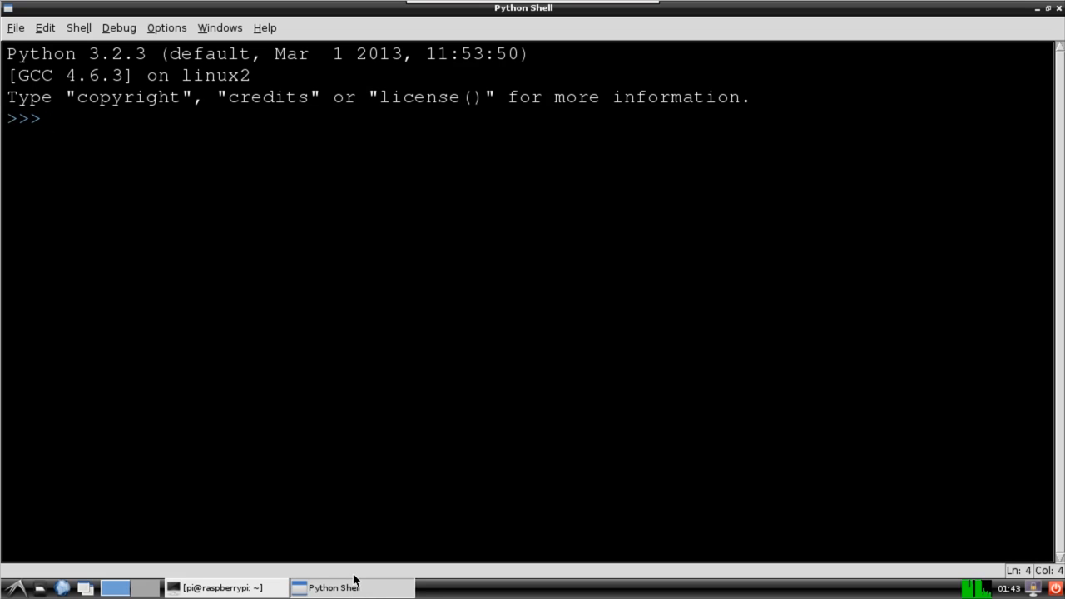
# Step: Run 'import serial' in the IDLE shell to check whether pyserial is available
pyautogui.write('import serial')
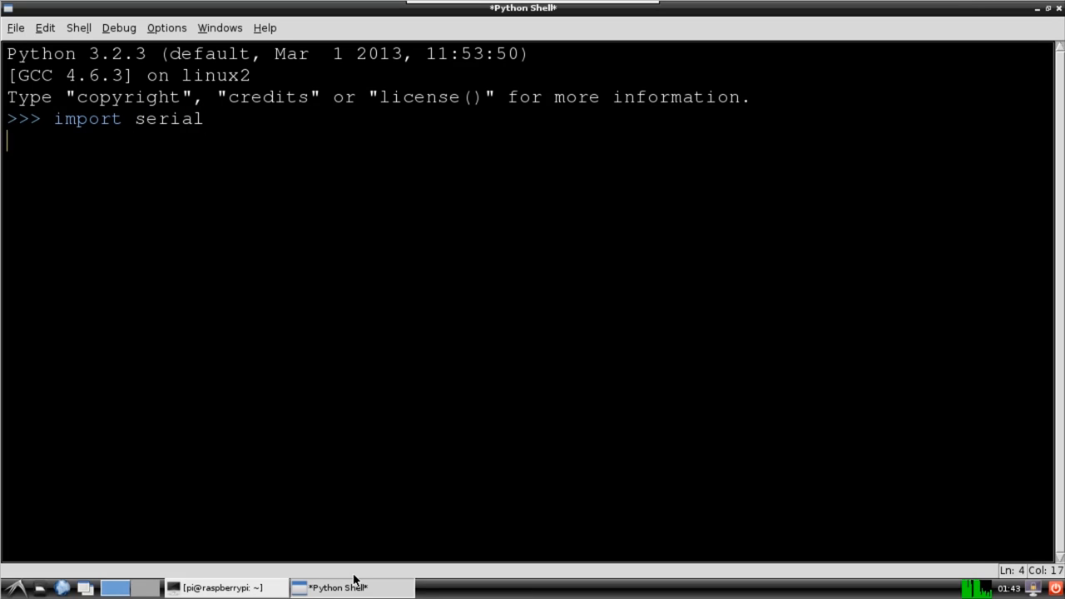
pyautogui.press('Return')
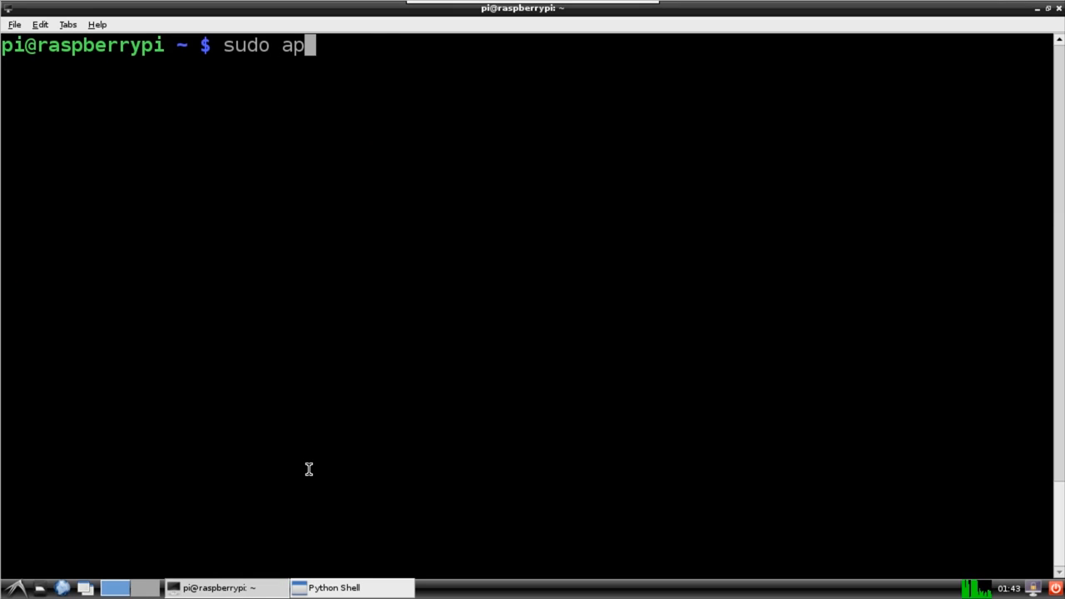
# Step: Install python3-setuptools via apt-get, pip via easy_install3, then pyserial via pip3
pyautogui.write('t-get install python3-setuptool')
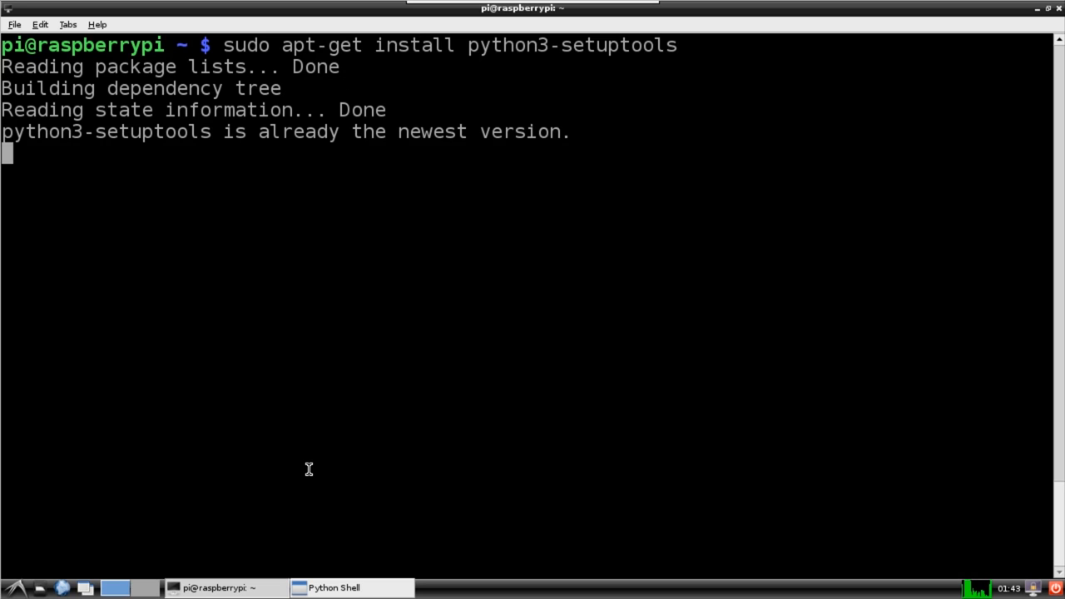
pyautogui.write('sudo easy')
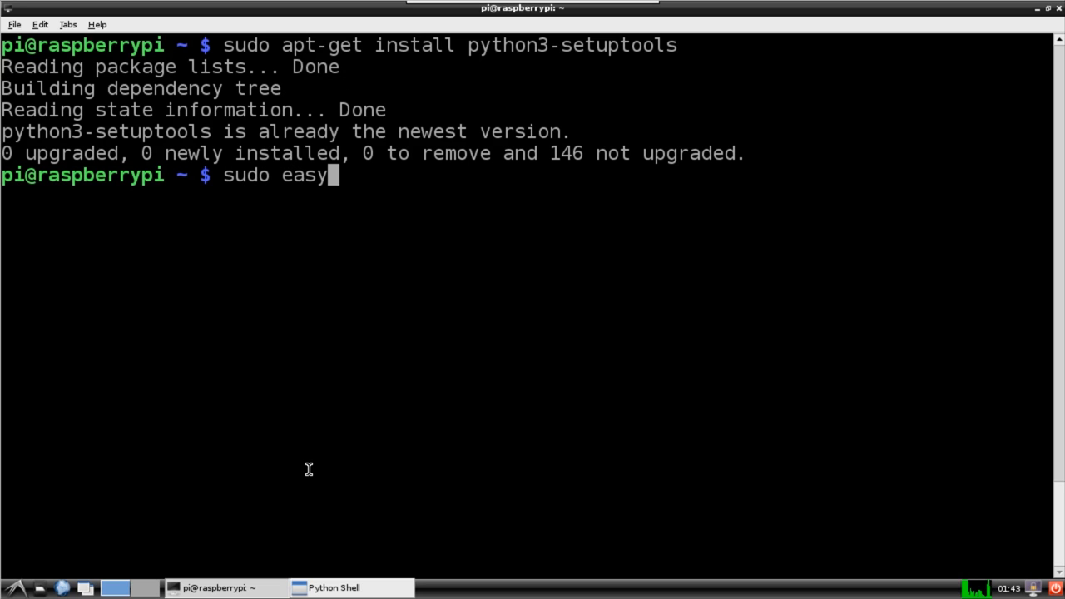
pyautogui.write('_install3 pip')
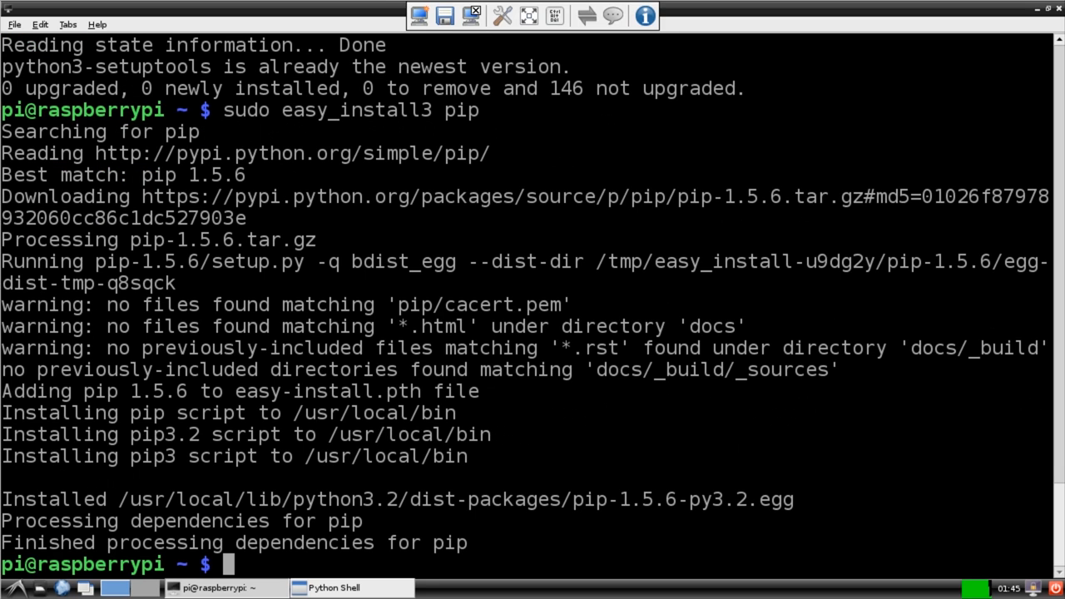
pyautogui.write('sudo pip')
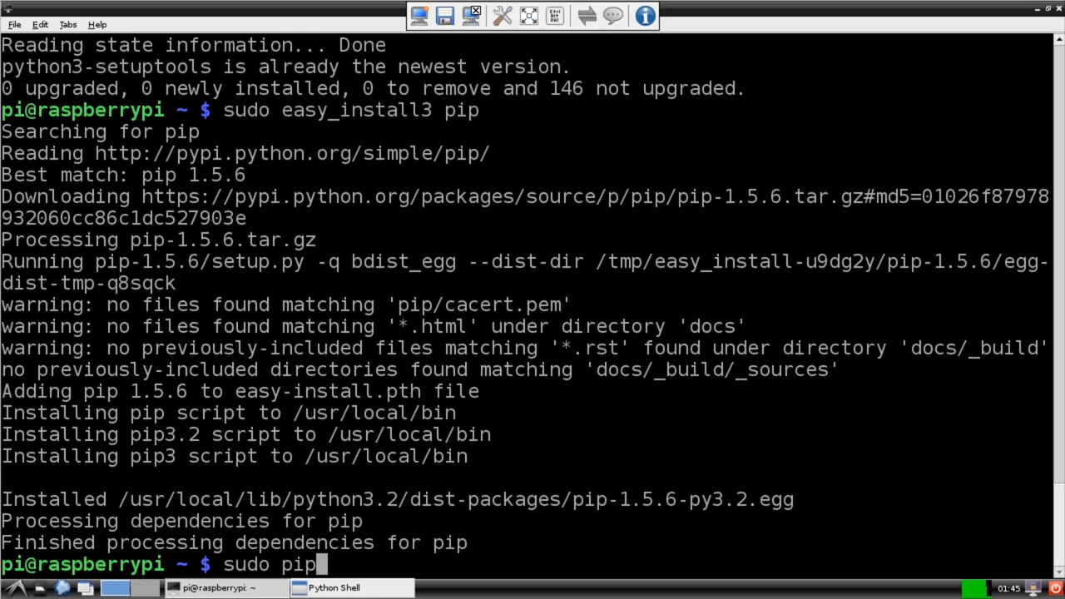
pyautogui.write('3 install pyserial')
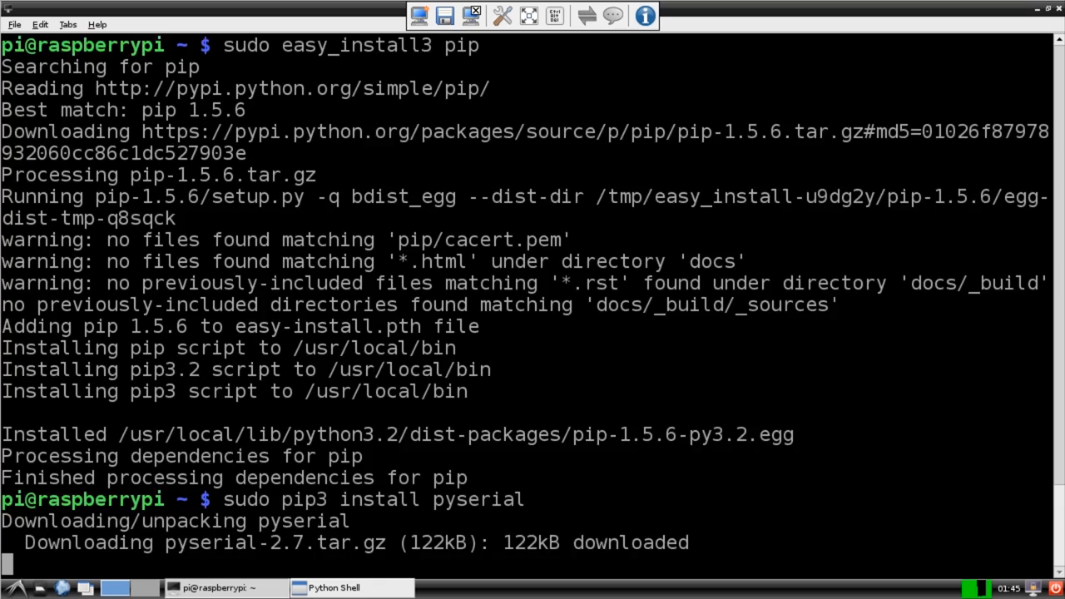
pyautogui.scroll(-3)
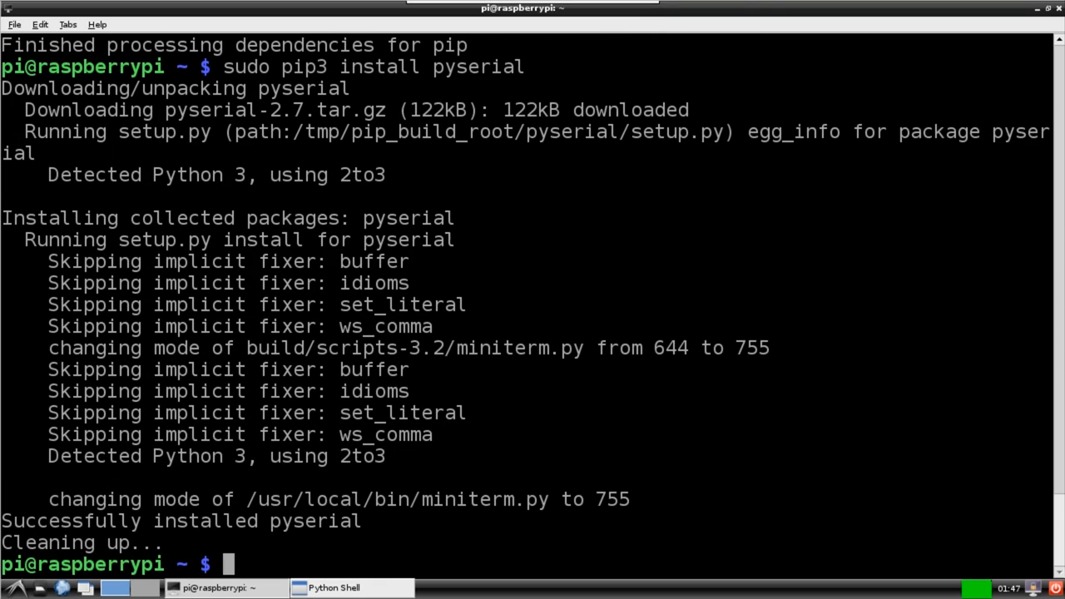
pyautogui.moveTo(1025, 67)
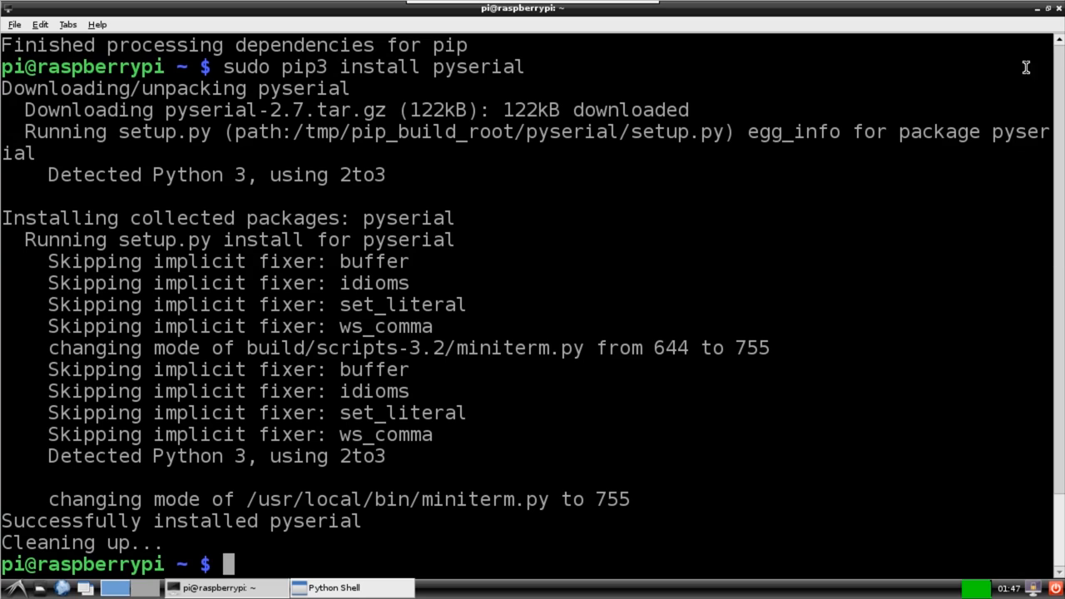
# Step: List the pyLights folder contents and cat devices.xml to view the device configuration
pyautogui.click(335, 587)
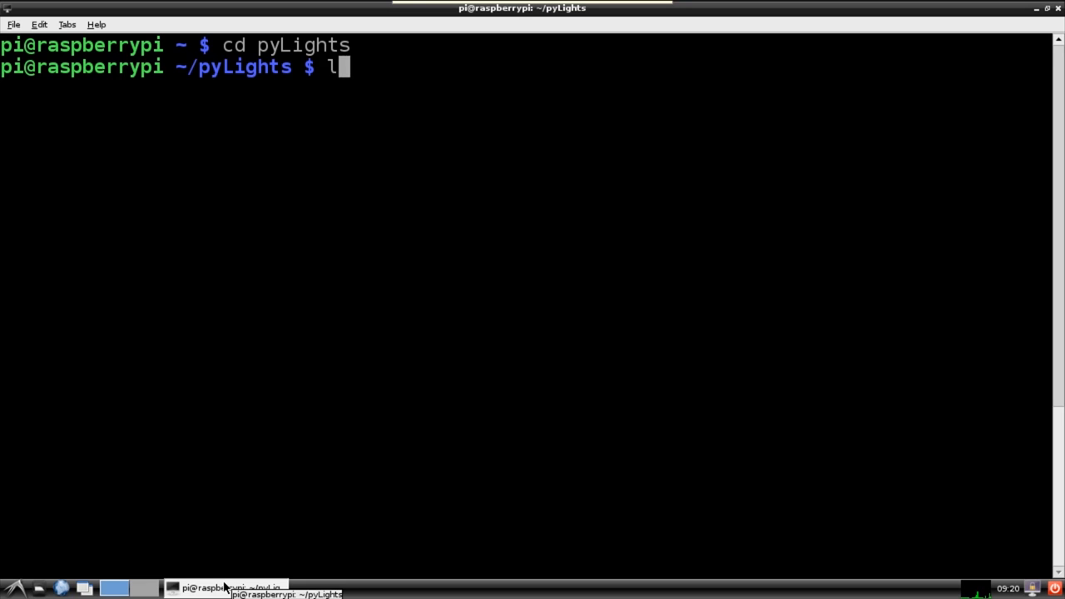
pyautogui.press('Return')
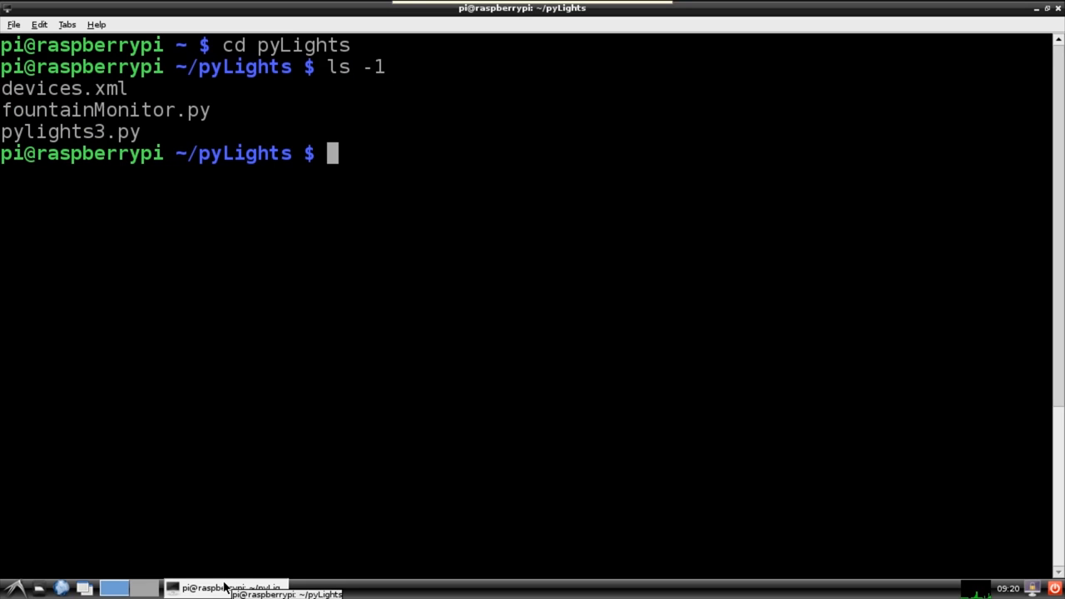
pyautogui.write('cat devices')
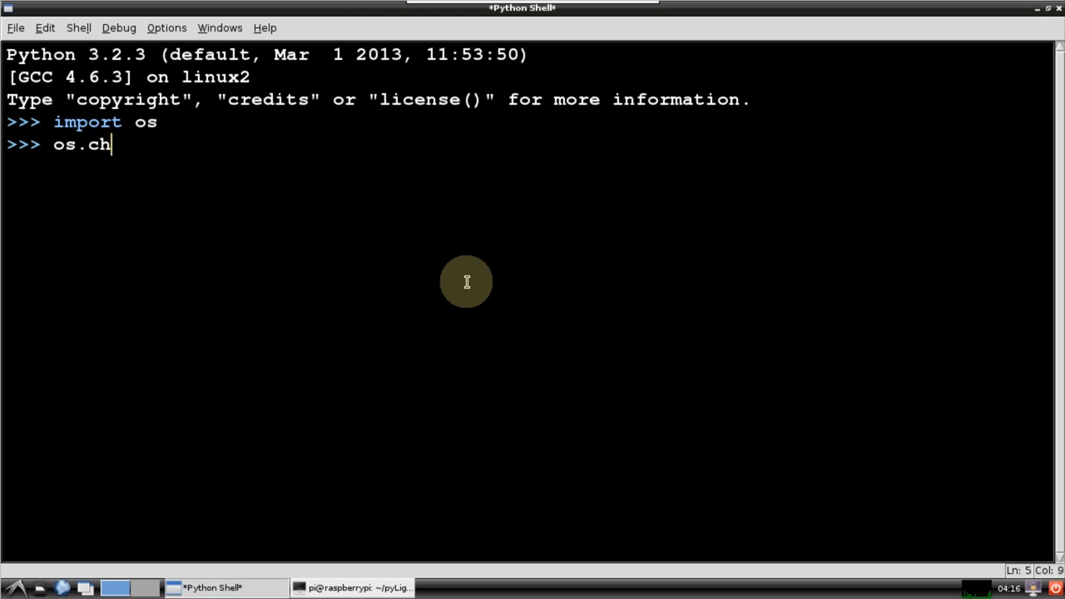
# Step: Change directory to pyLights, import pylights3 and set devices.xml as device_cfg_filename
pyautogui.write("dir('py")
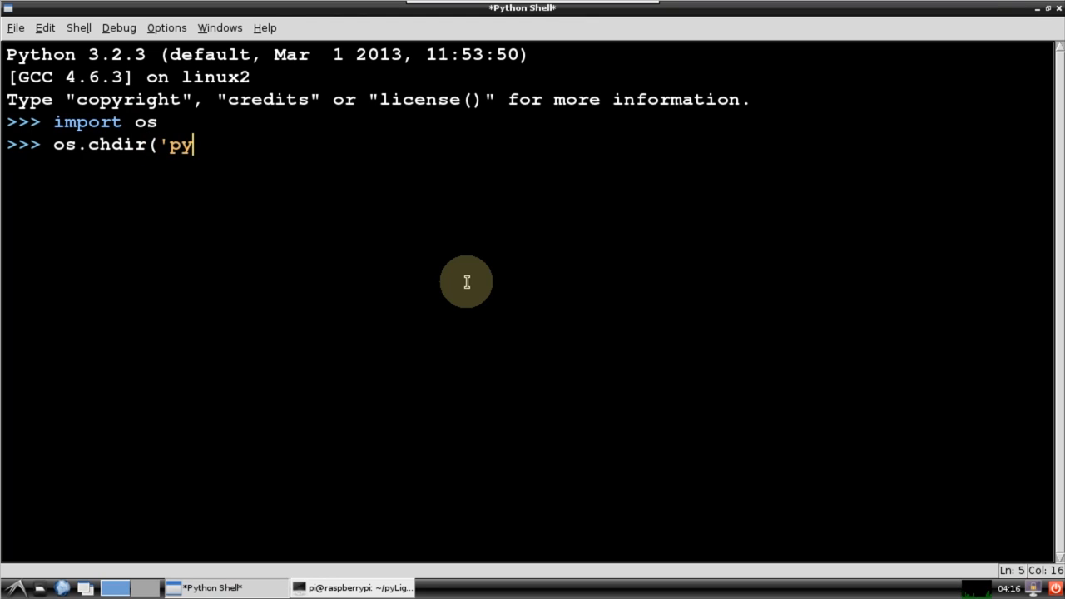
pyautogui.press('Return')
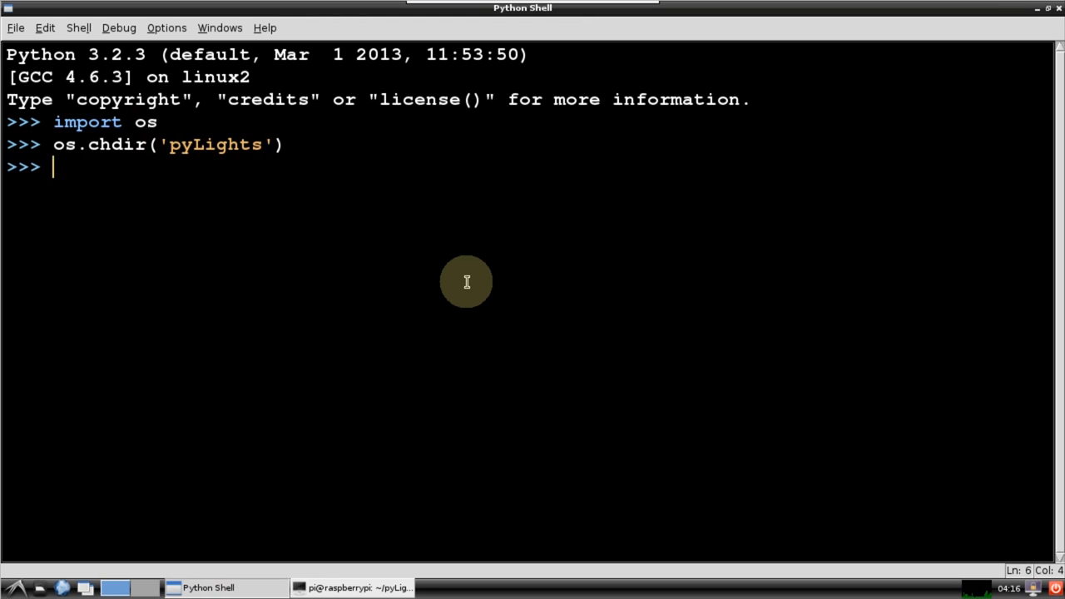
pyautogui.write('import py')
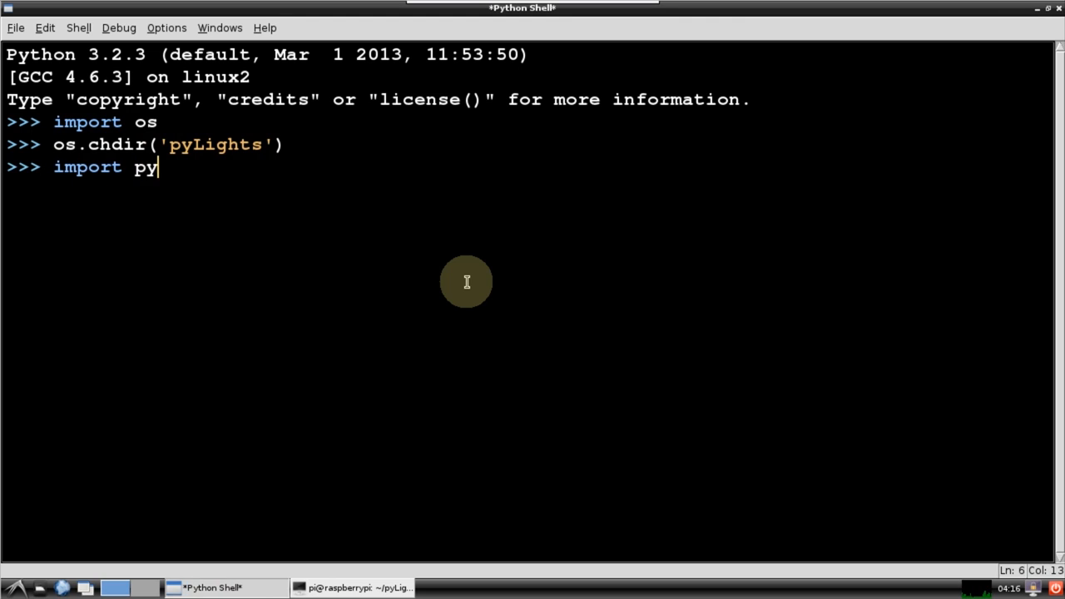
pyautogui.press('Return')
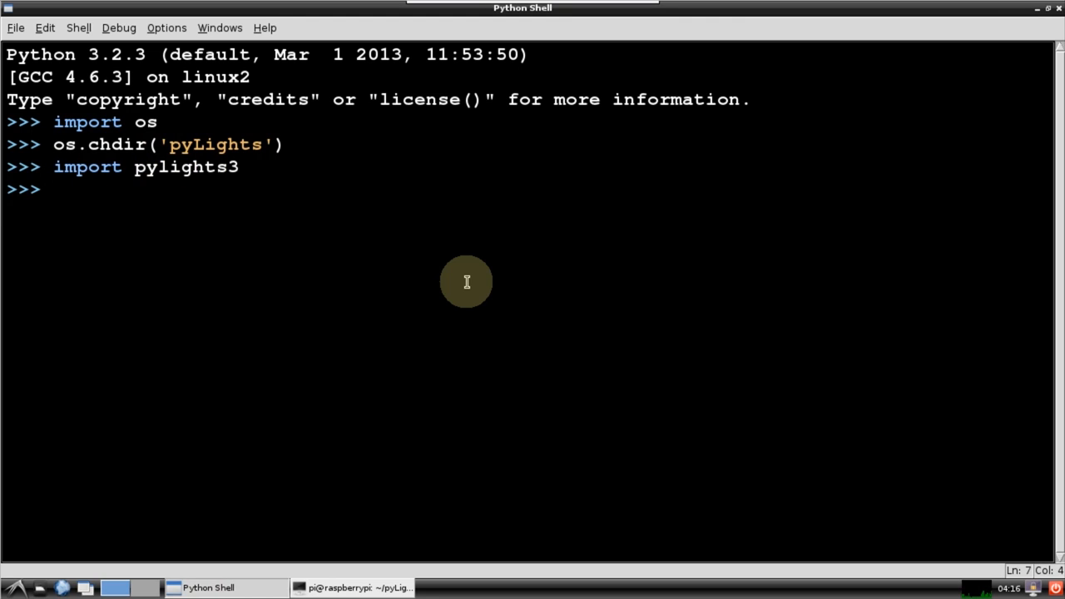
pyautogui.write("pylights3.device_cfg_filename = 'devices.xml'")
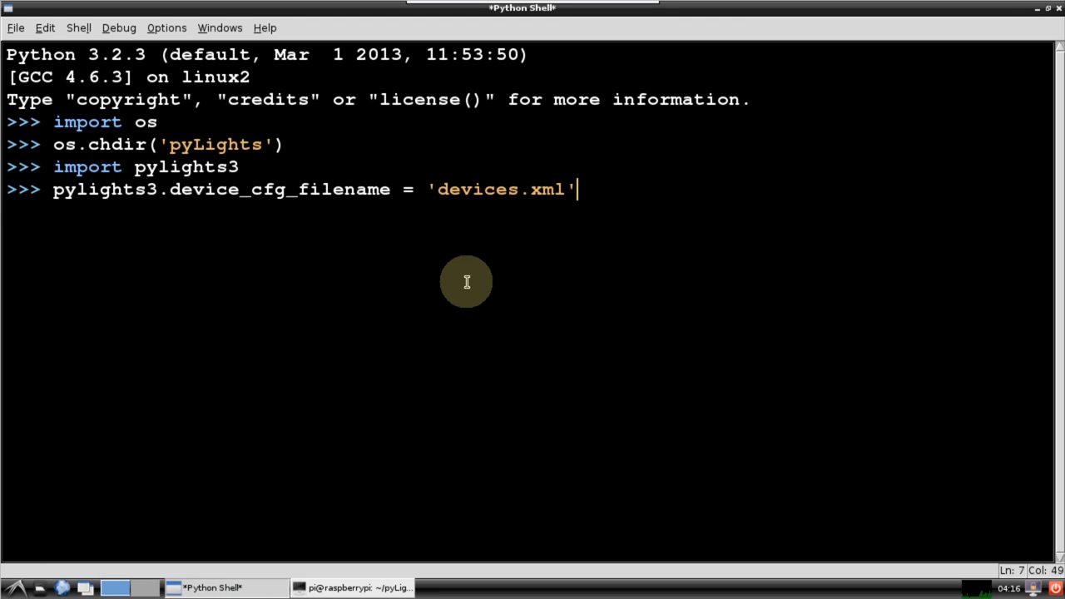
pyautogui.press('Return')
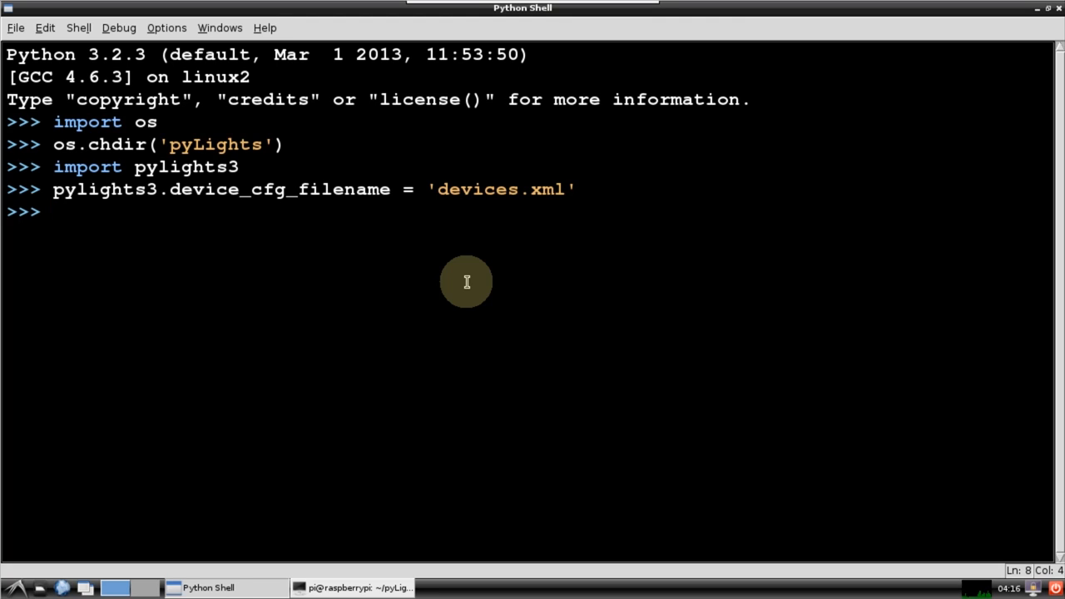
# Step: Create p = pylights3.plm(), which finds the PLM at /dev/ttyUSB0, and begin help(p)
pyautogui.write('p = pylights')
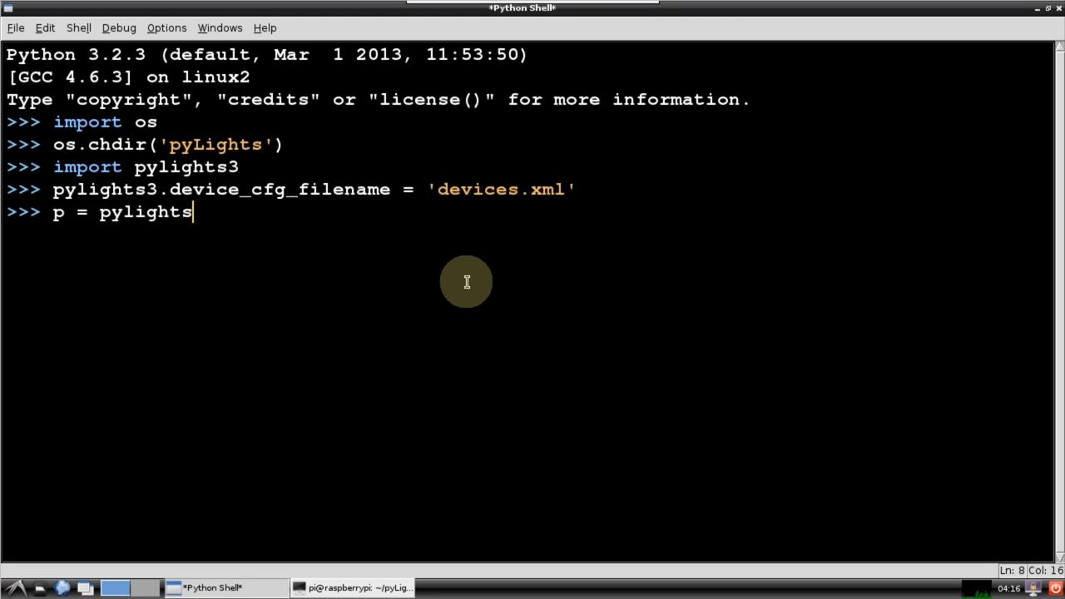
pyautogui.write('3.plm()')
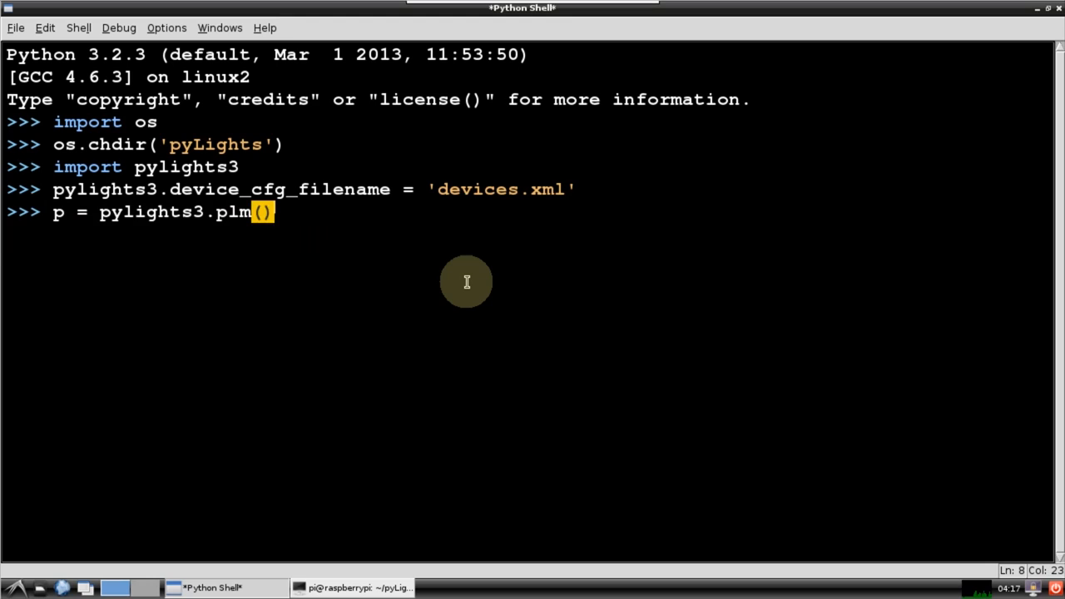
pyautogui.press('Return')
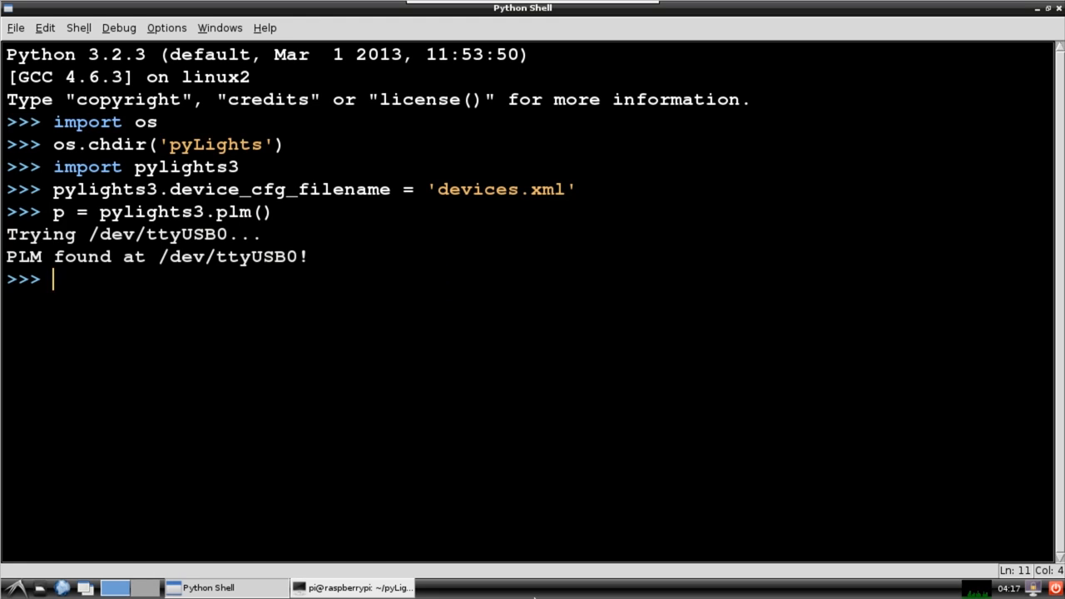
pyautogui.write('help(p')
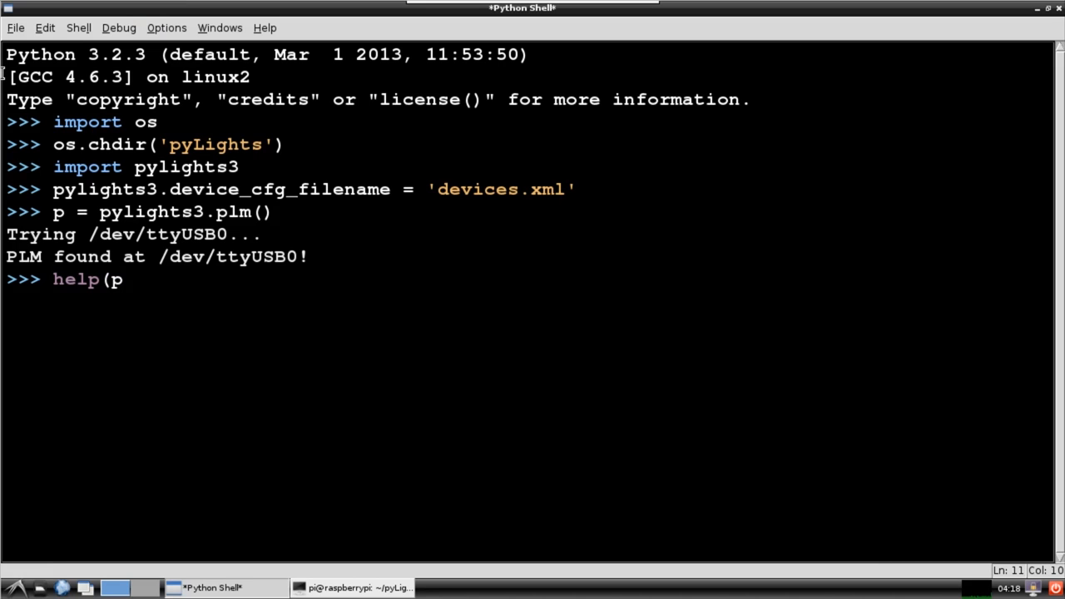
# Step: Show help(p) and scroll through the PLM docs, highlighting getLevel and scanSerialPorts
pyautogui.press('Return')
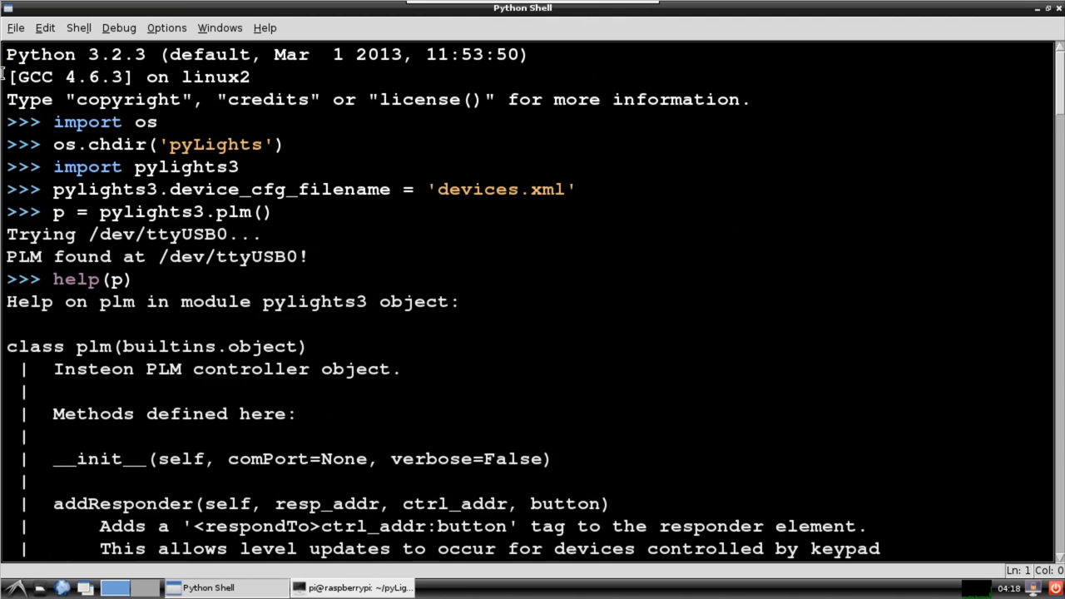
pyautogui.scroll(-3)
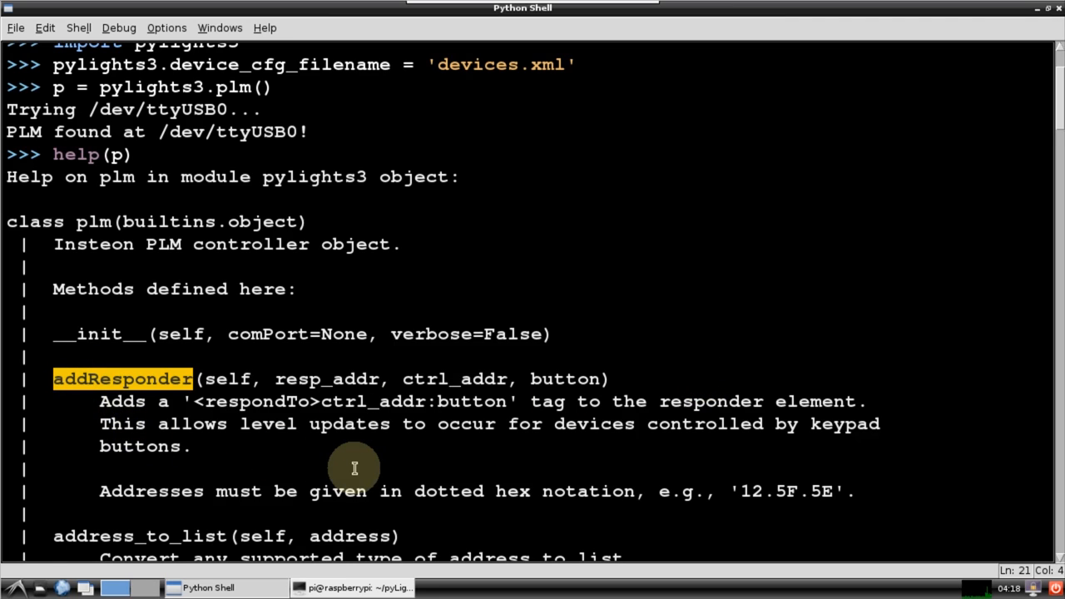
pyautogui.scroll(-3)
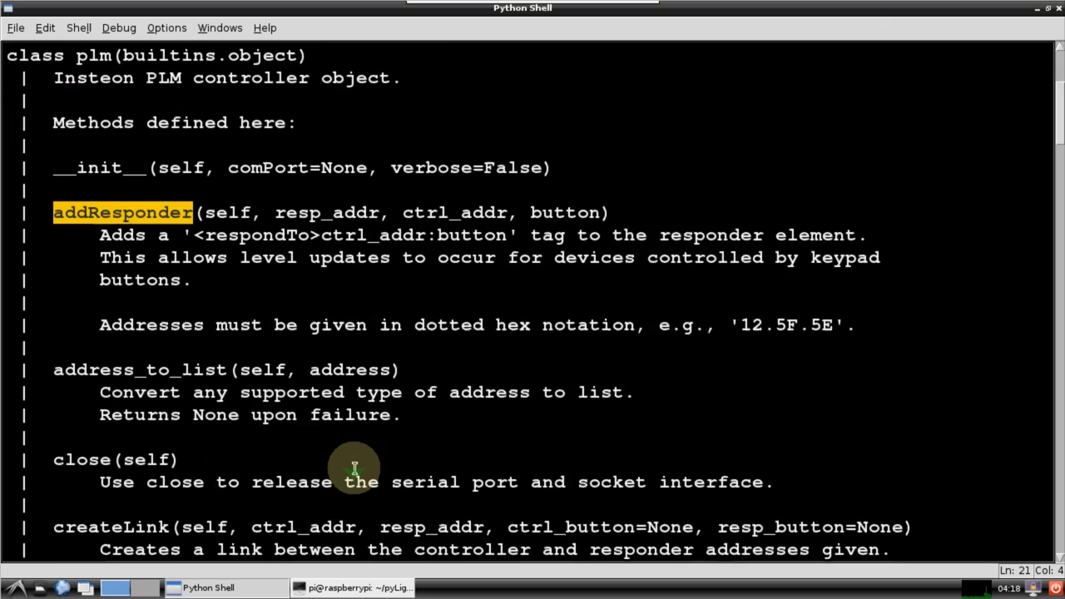
pyautogui.scroll(-3)
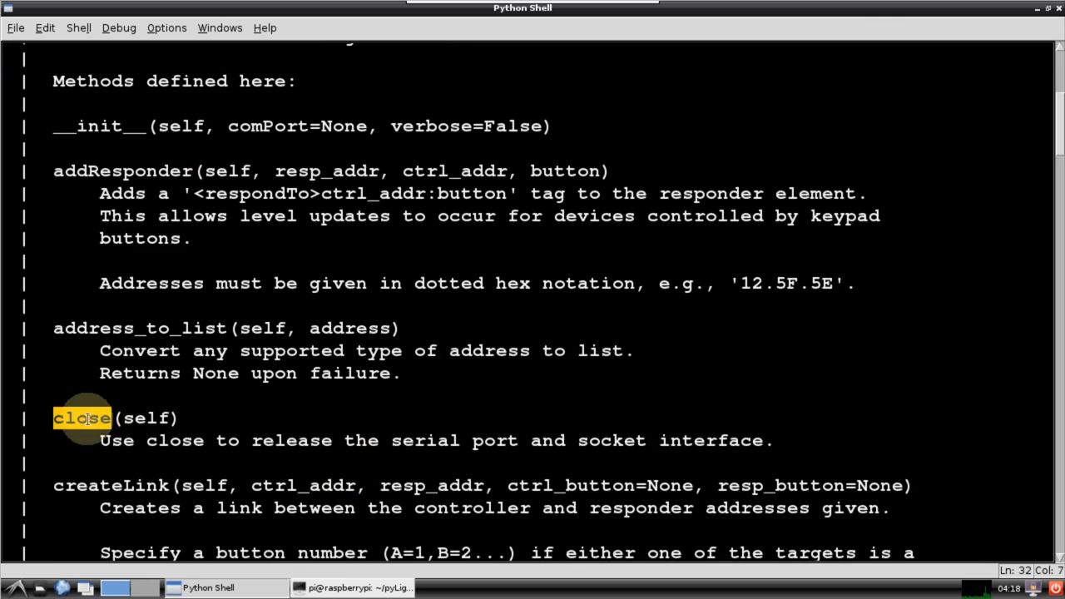
pyautogui.moveTo(765, 386)
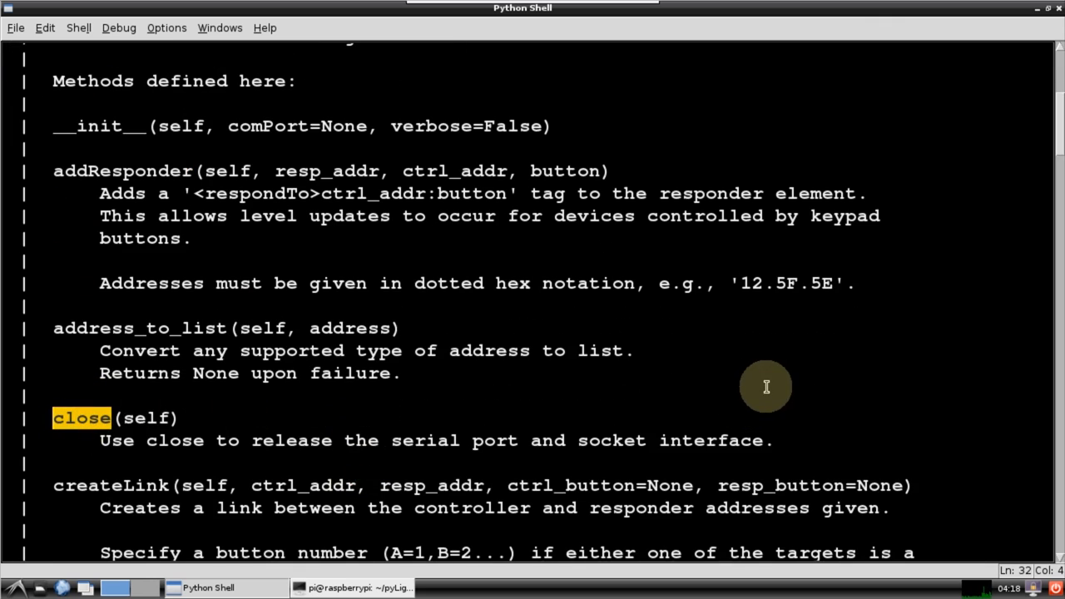
pyautogui.scroll(-3)
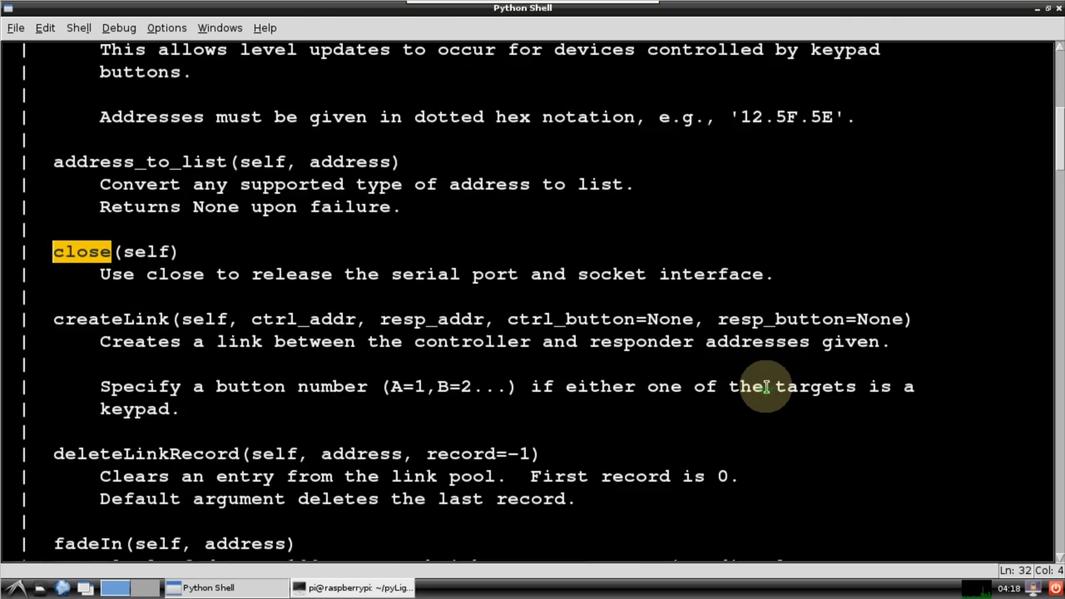
pyautogui.scroll(-3)
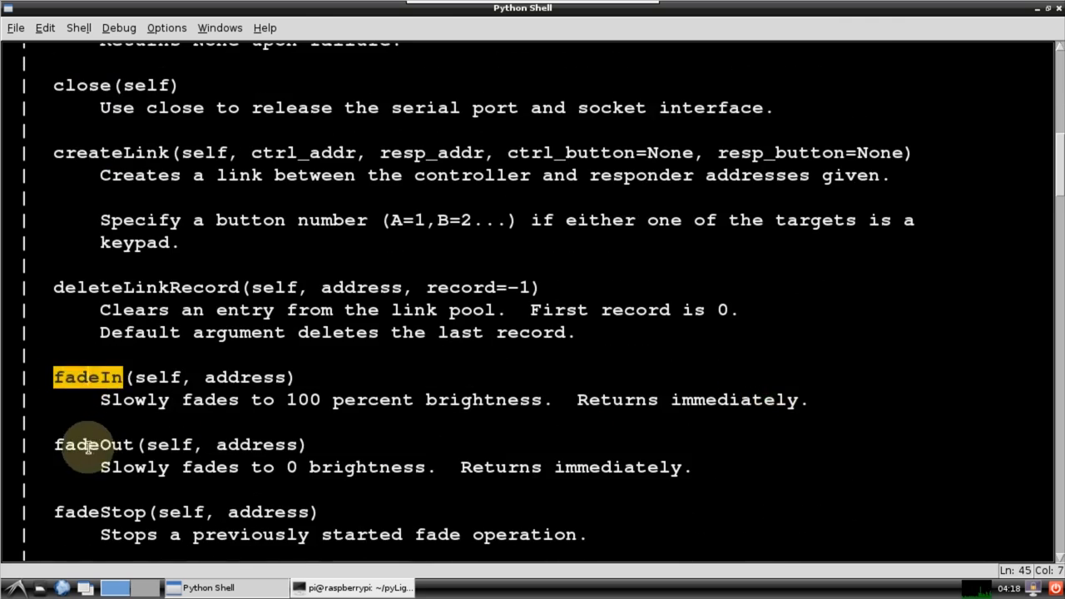
pyautogui.scroll(-3)
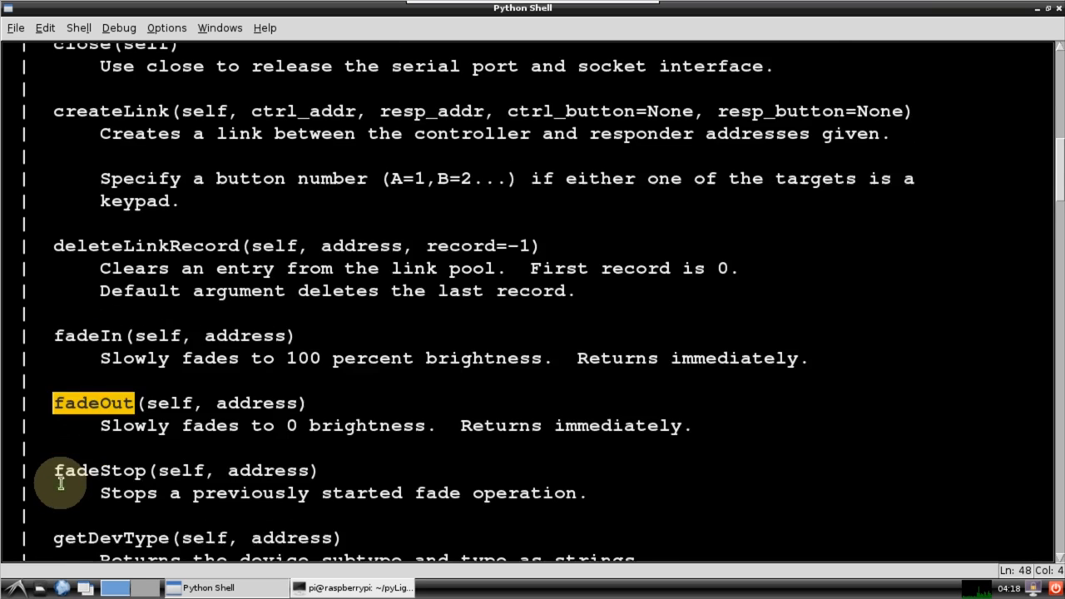
pyautogui.scroll(-3)
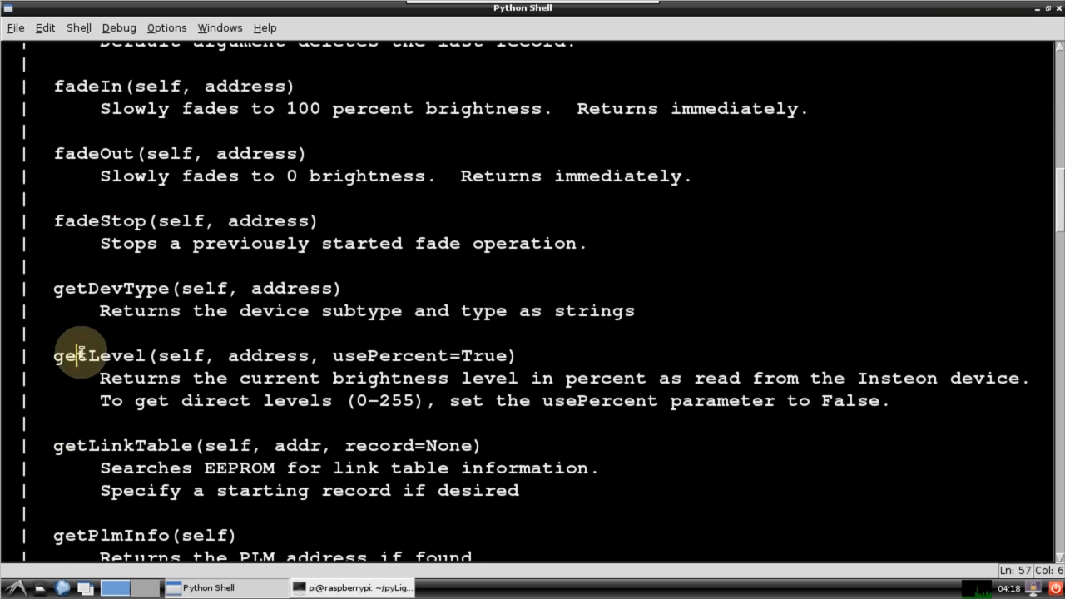
pyautogui.doubleClick(98, 356)
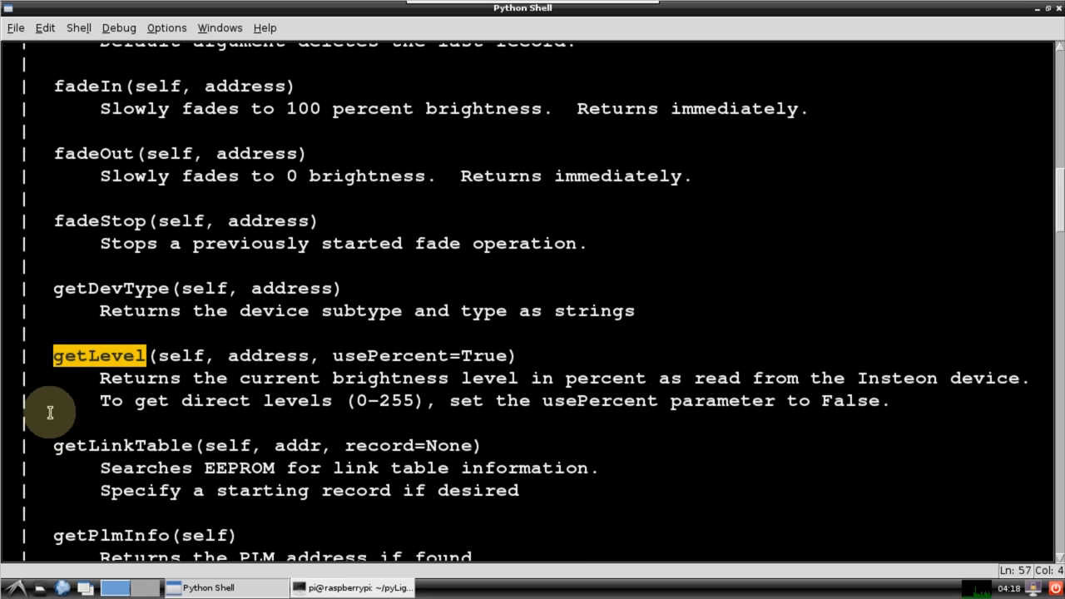
pyautogui.scroll(-3)
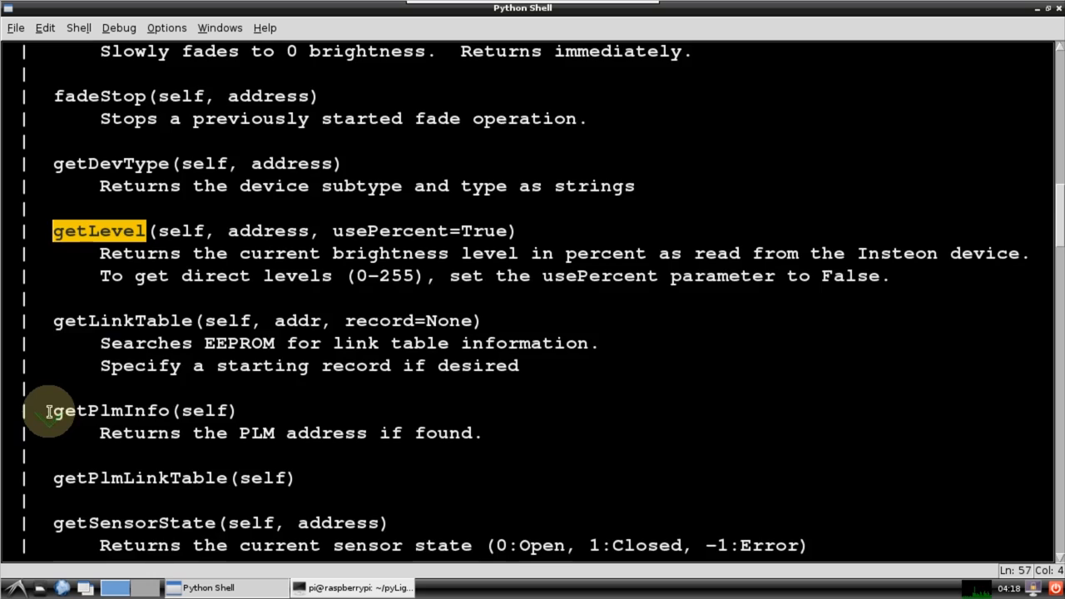
pyautogui.scroll(-3)
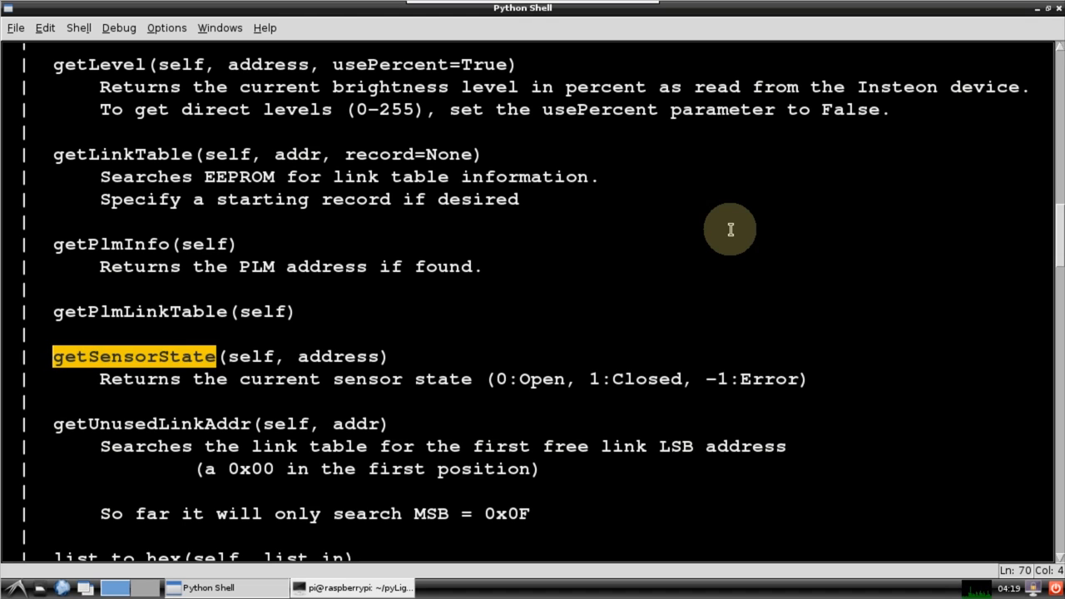
pyautogui.scroll(-3)
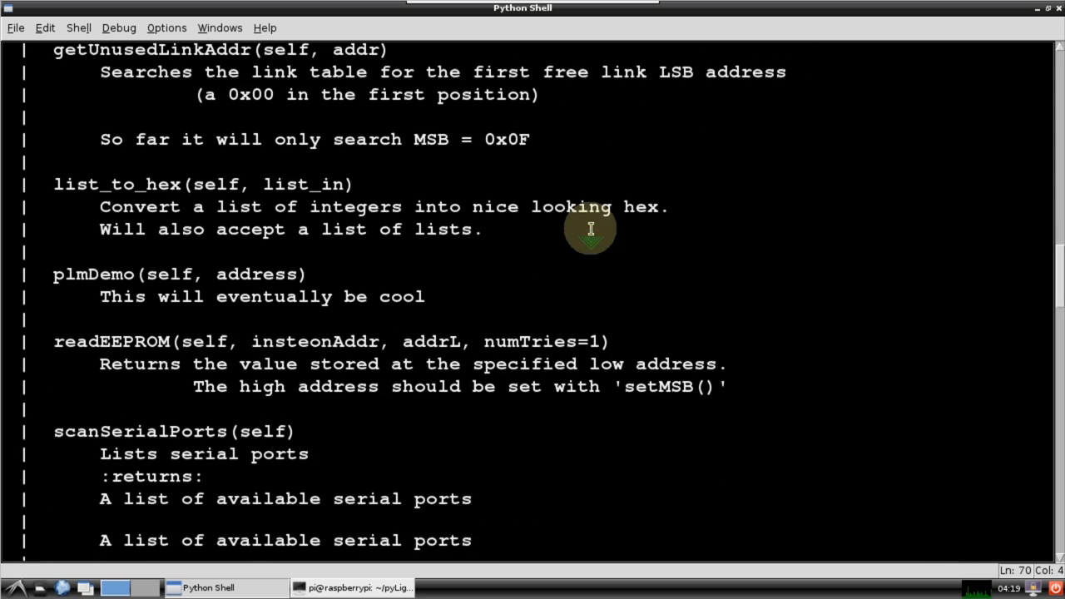
pyautogui.doubleClick(140, 431)
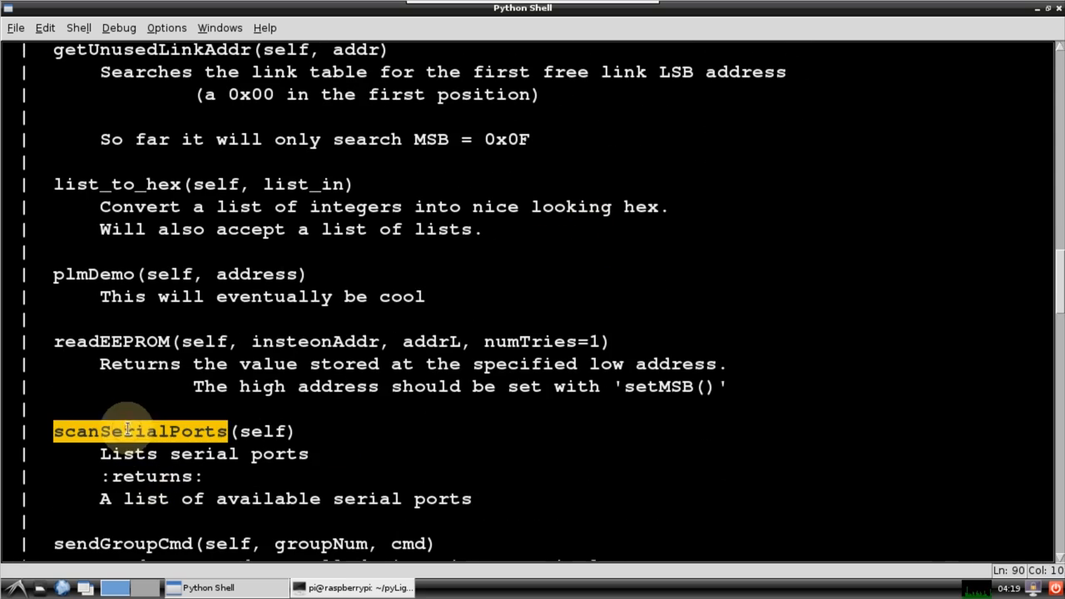
pyautogui.moveTo(990, 163)
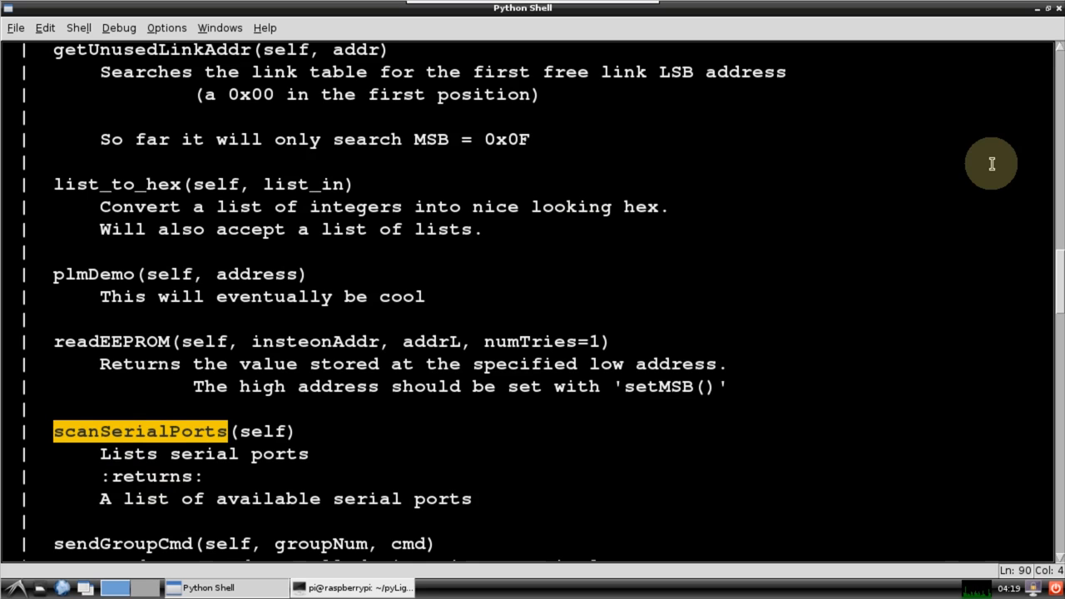
# Step: Continue through sendStdMessage and the rest, highlighting sendX10 and setLevel methods
pyautogui.scroll(-3)
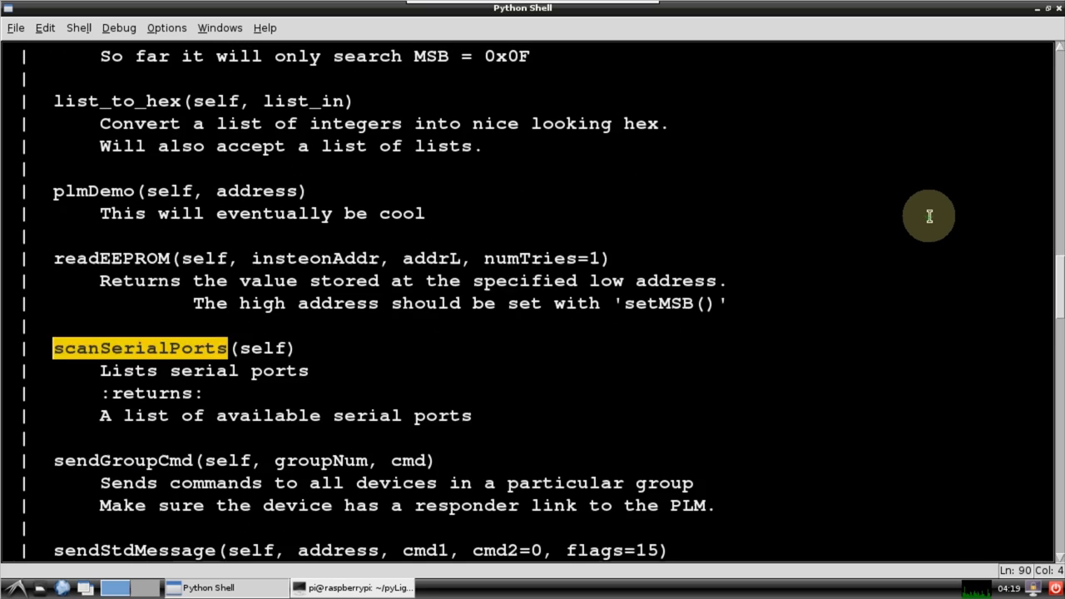
pyautogui.scroll(-3)
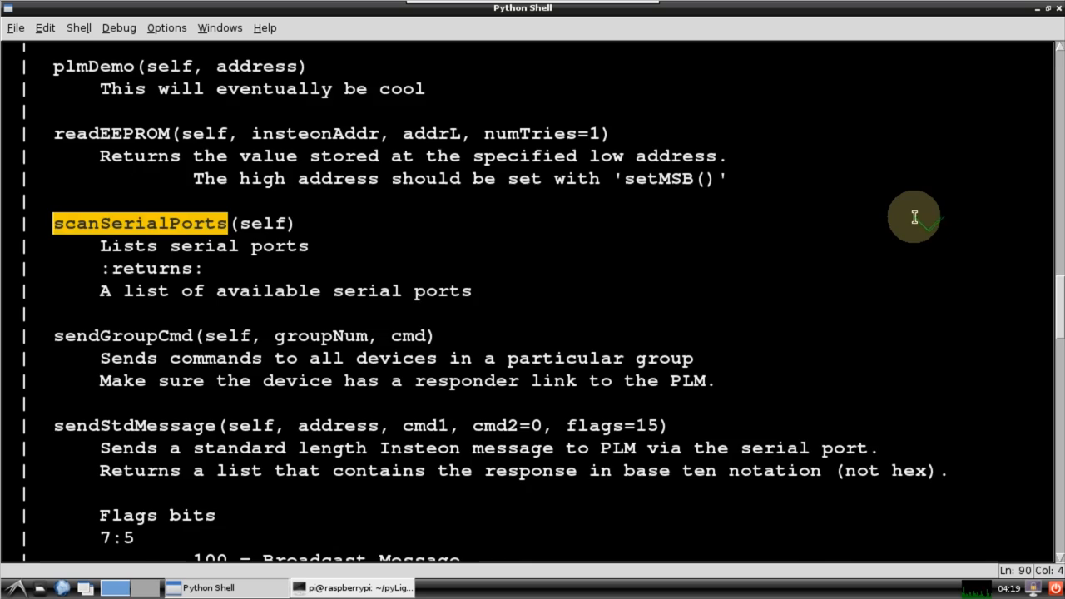
pyautogui.scroll(-3)
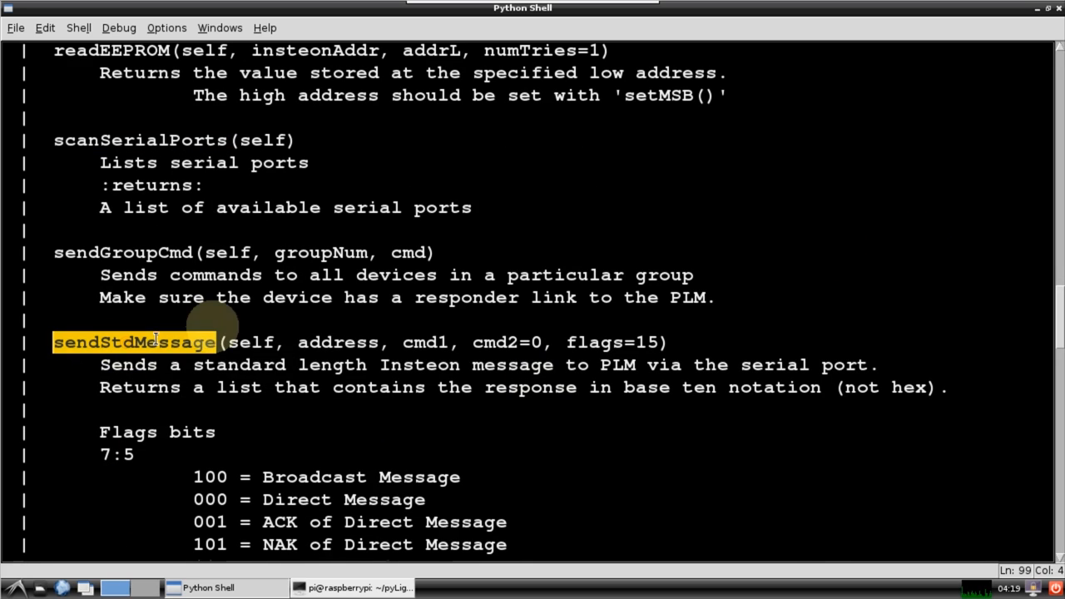
pyautogui.moveTo(945, 149)
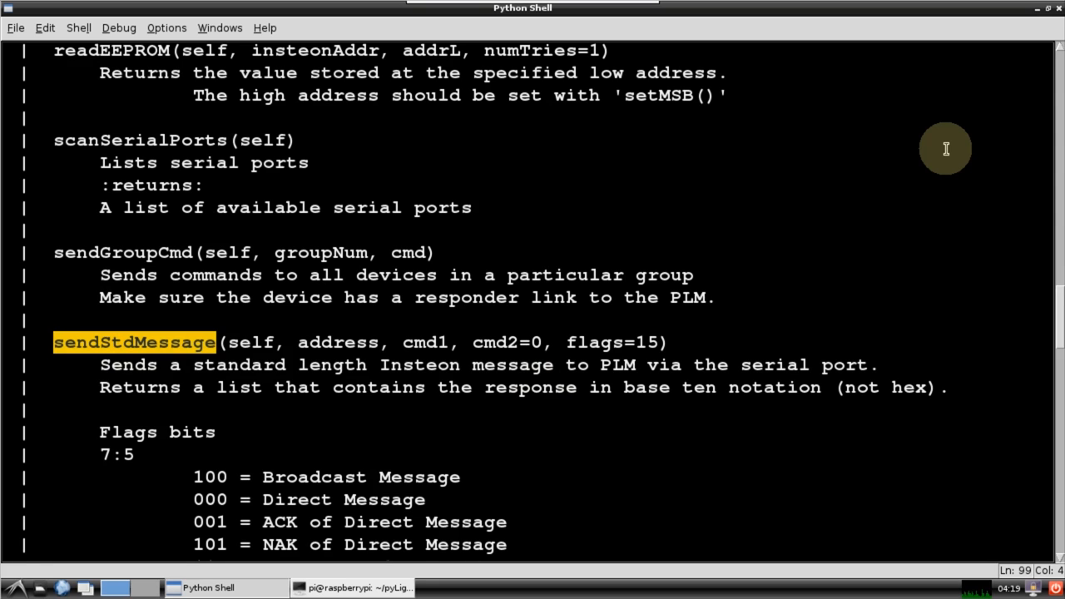
pyautogui.scroll(-3)
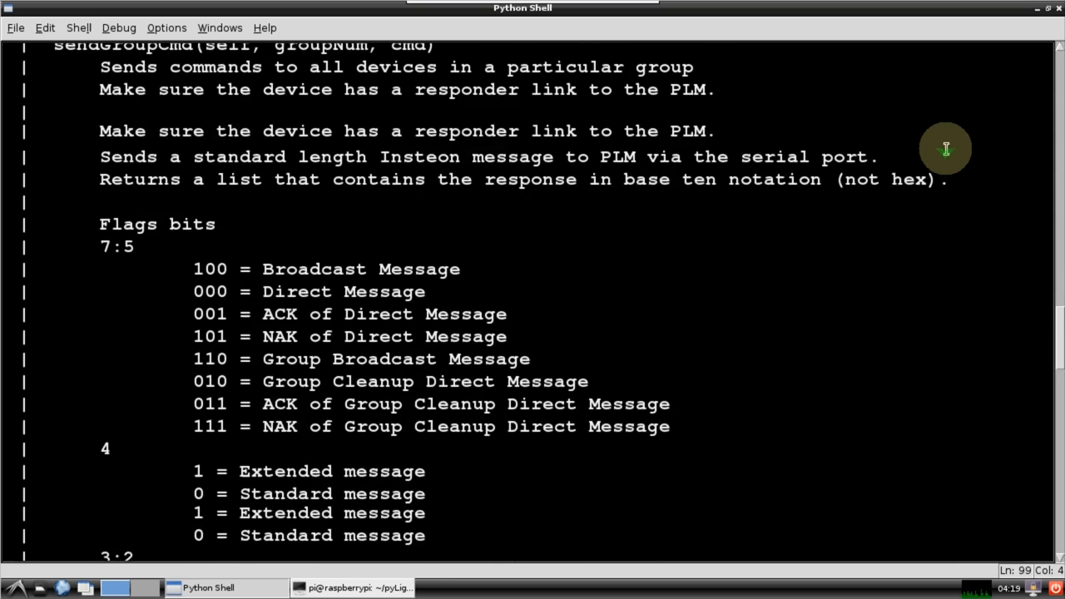
pyautogui.scroll(-3)
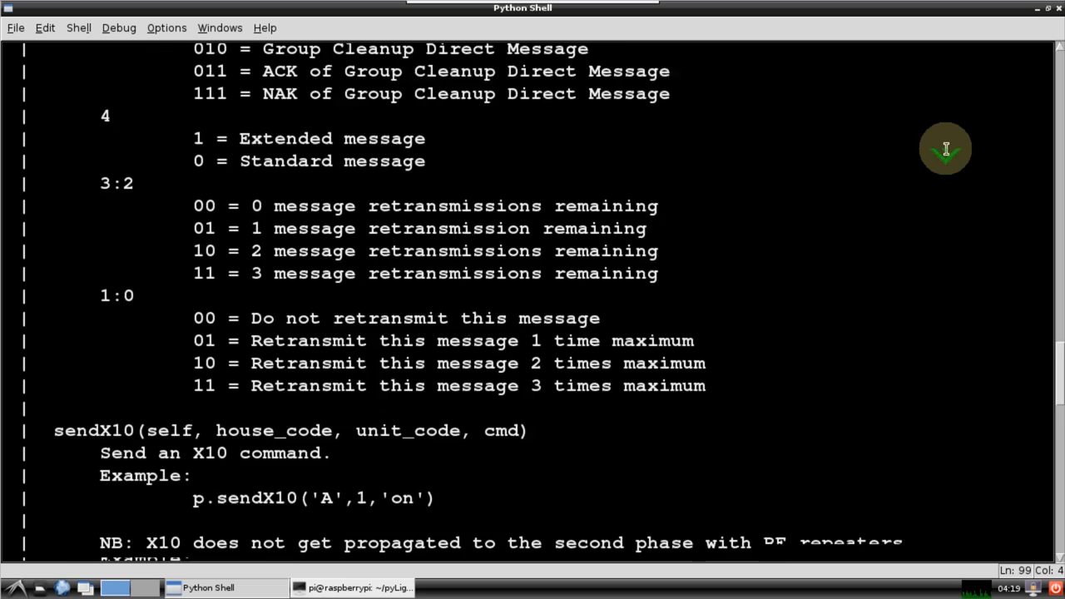
pyautogui.scroll(-3)
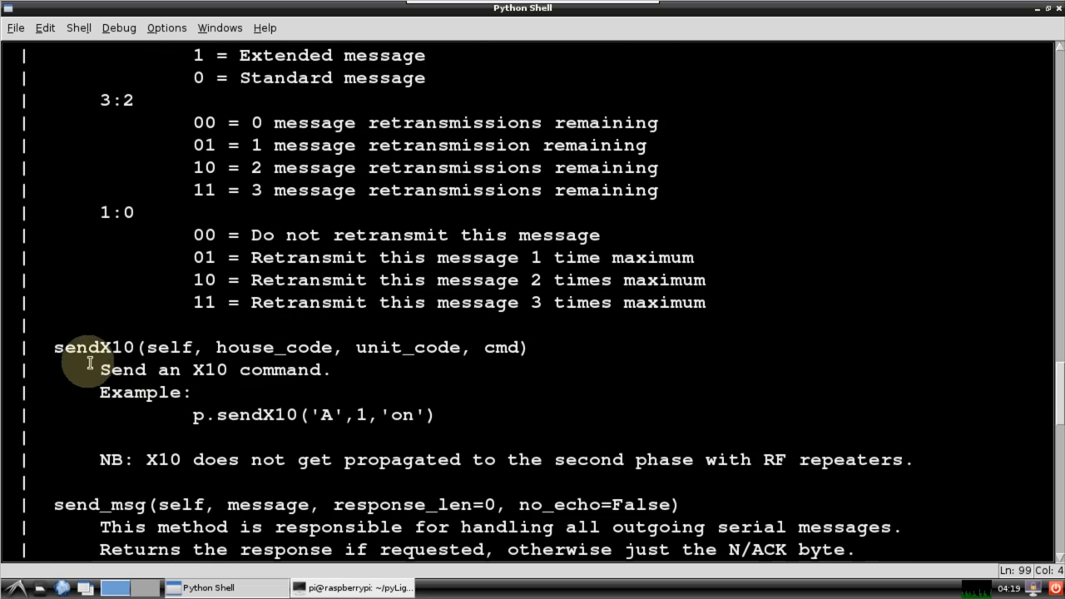
pyautogui.doubleClick(93, 347)
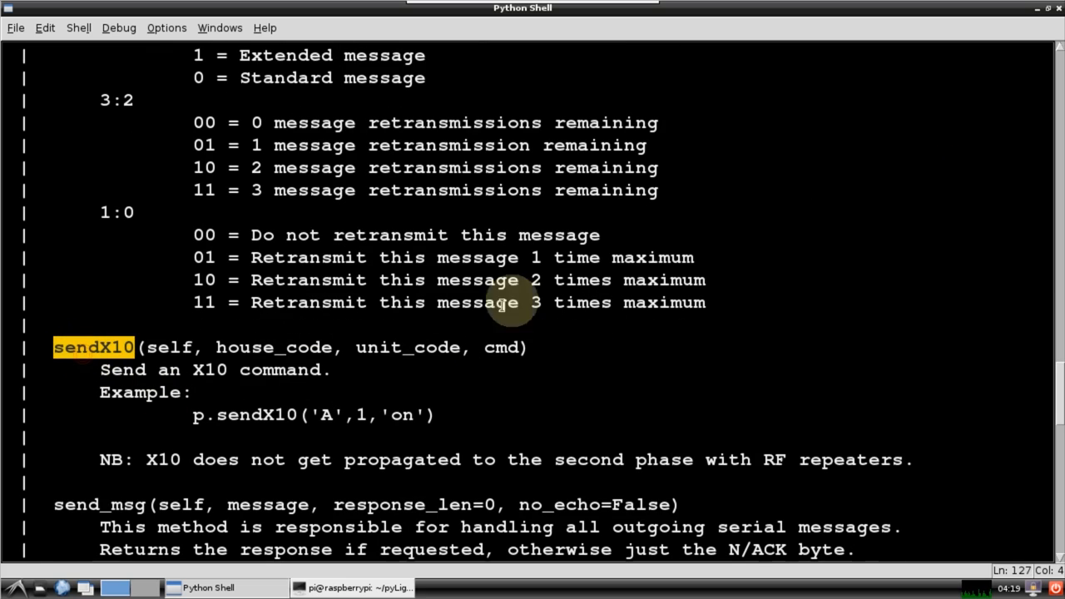
pyautogui.moveTo(852, 244)
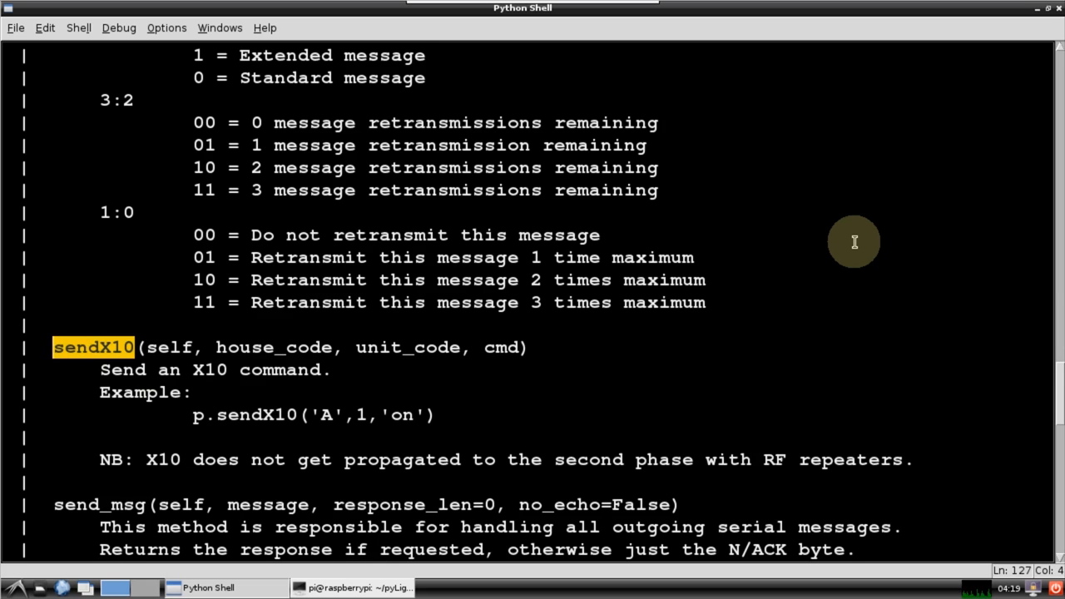
pyautogui.scroll(-3)
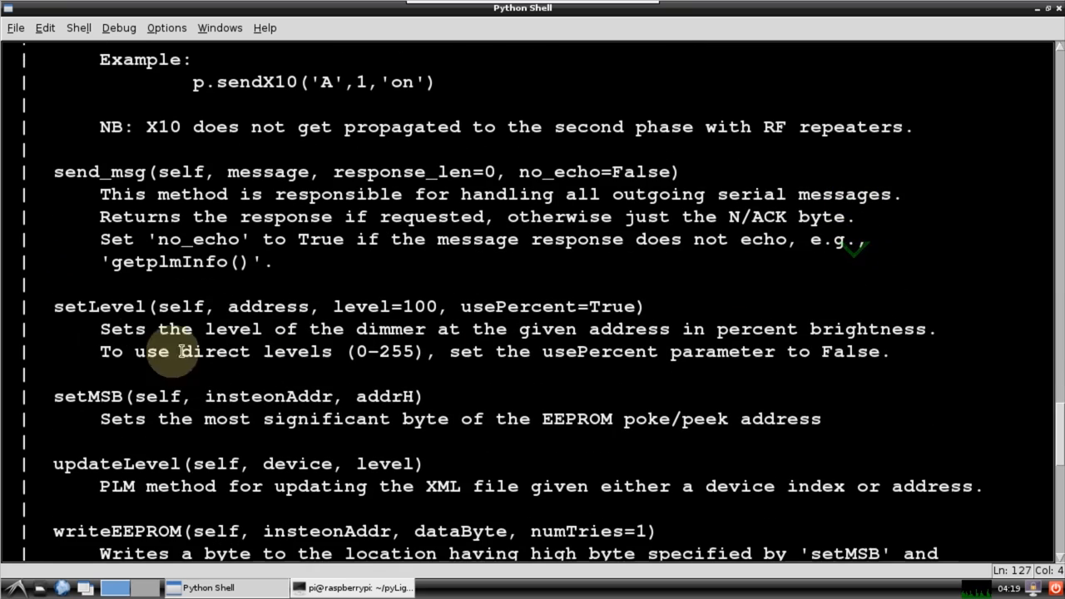
pyautogui.doubleClick(98, 307)
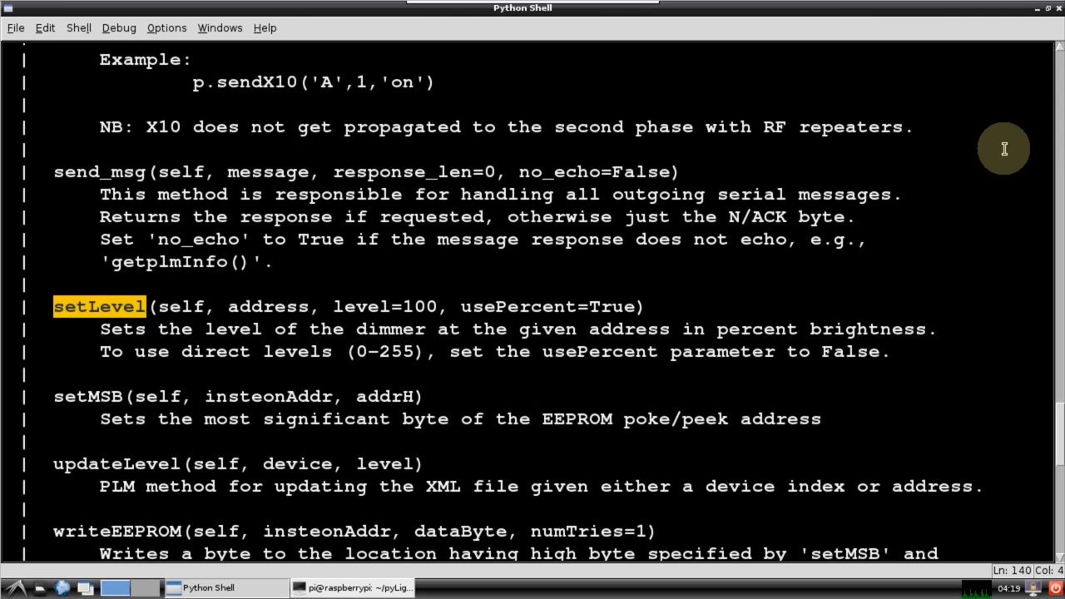
pyautogui.moveTo(935, 212)
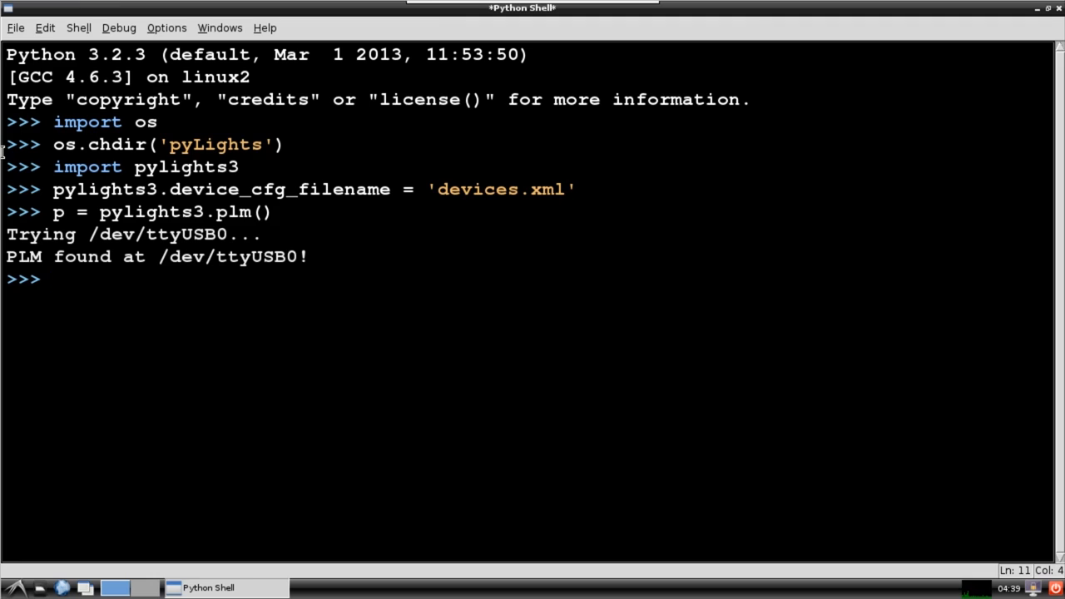
# Step: Run p.setLevel('outdoorModule',100) then 0, both returning OK, and start a getSensorState call
pyautogui.write('p.setLe')
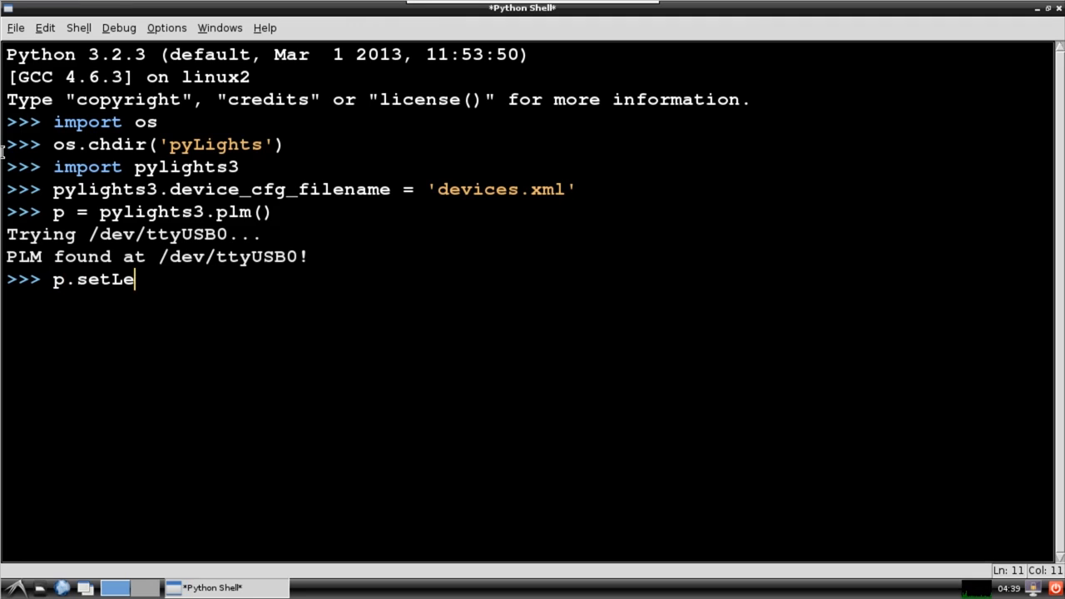
pyautogui.write("vel('")
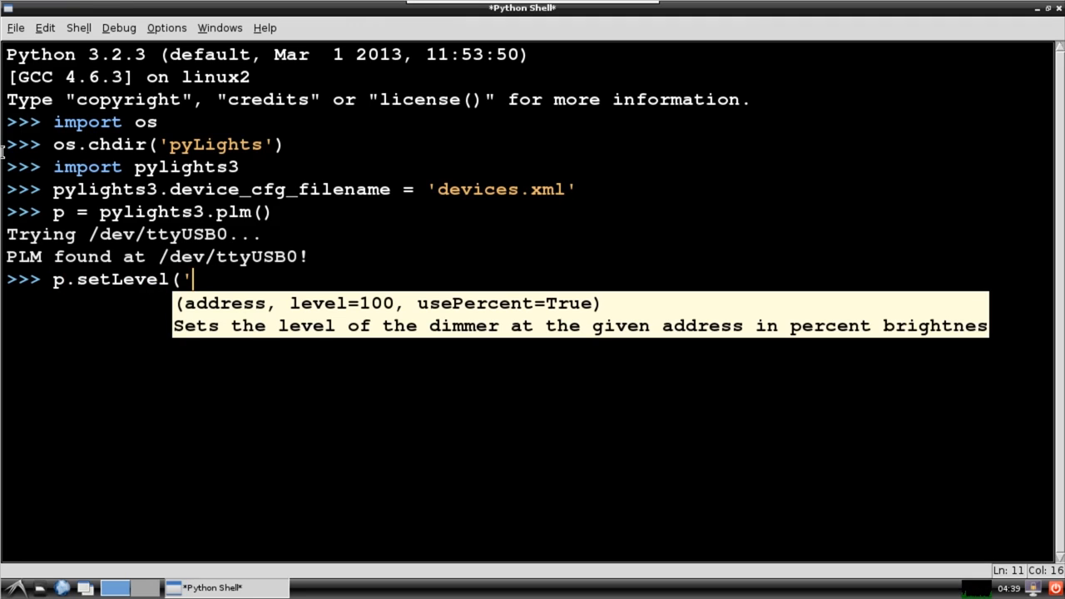
pyautogui.write('outdoorModule')
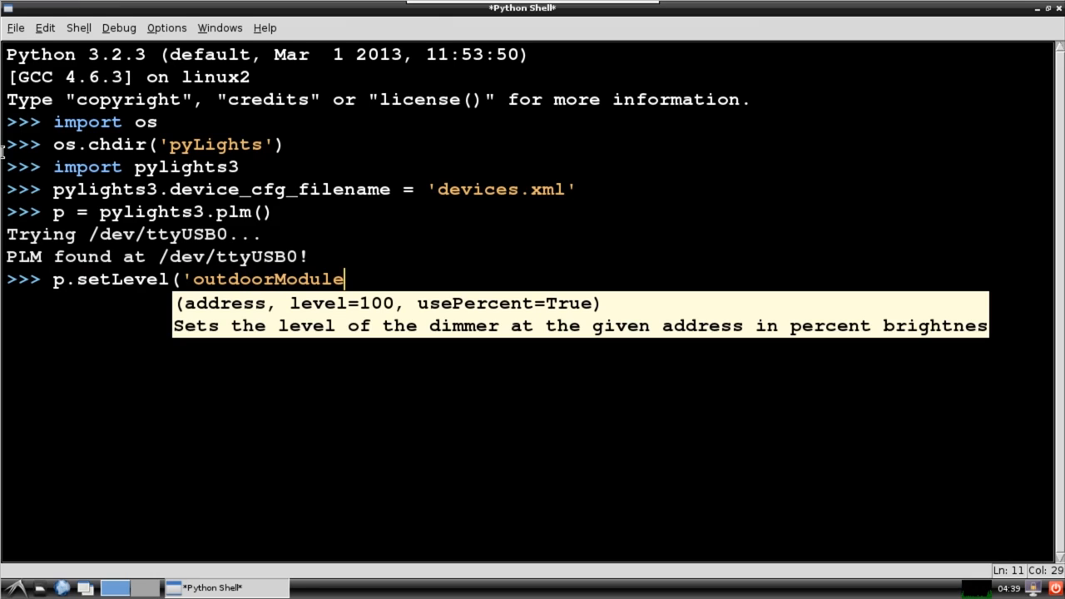
pyautogui.write("',100")
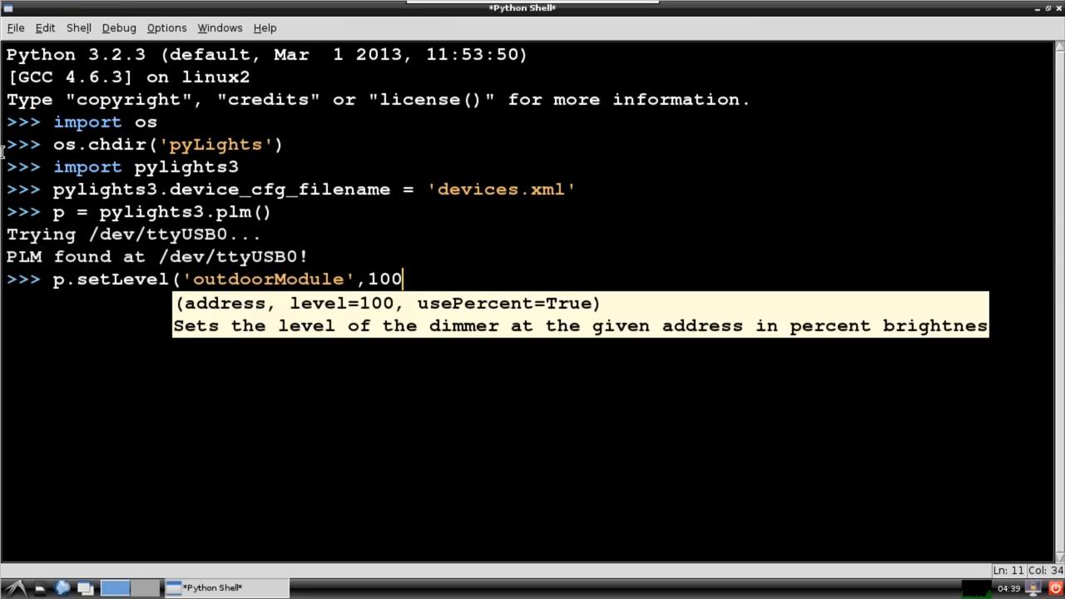
pyautogui.press('Return')
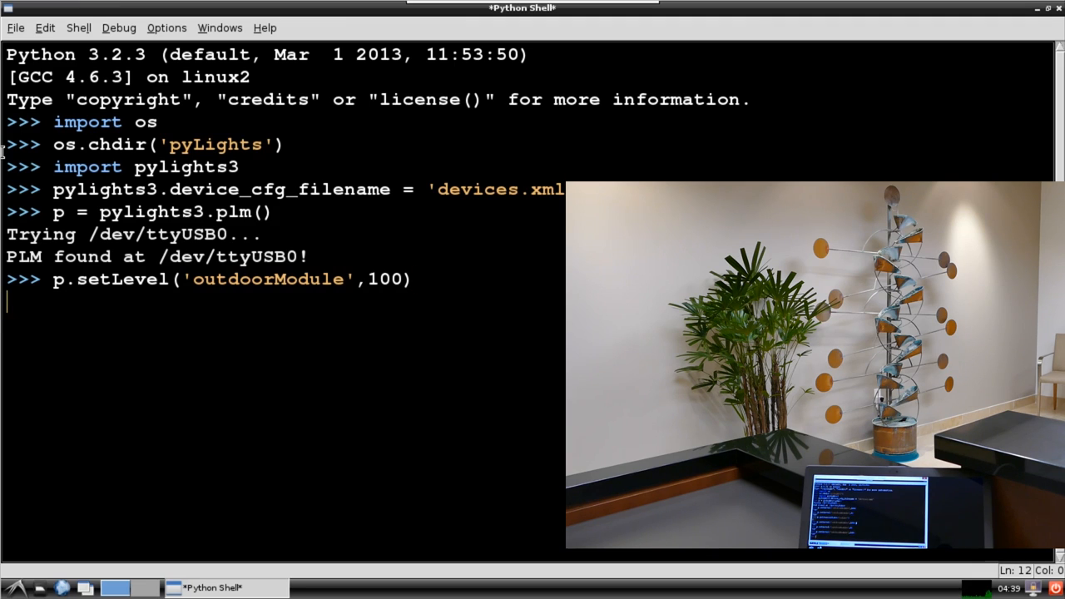
pyautogui.press('Return')
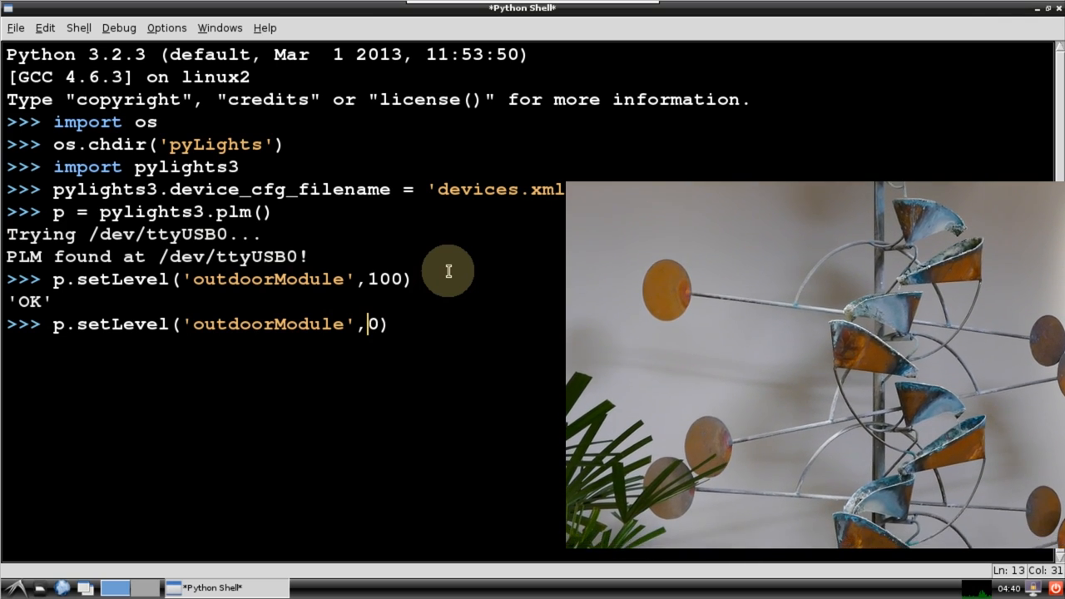
pyautogui.press('Return')
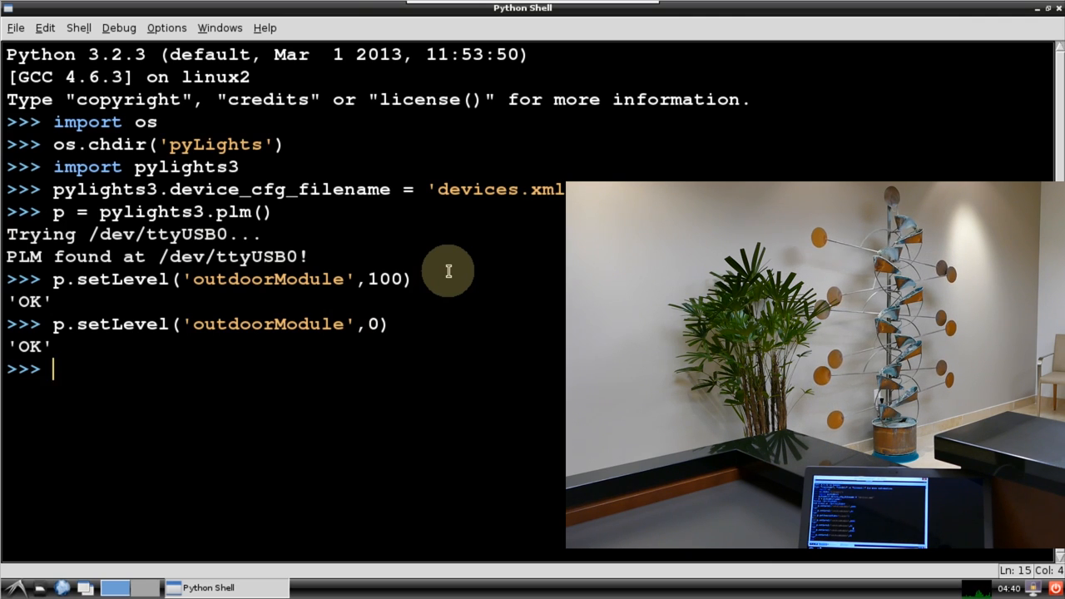
pyautogui.write("p.getSesnorState('ioLinc")
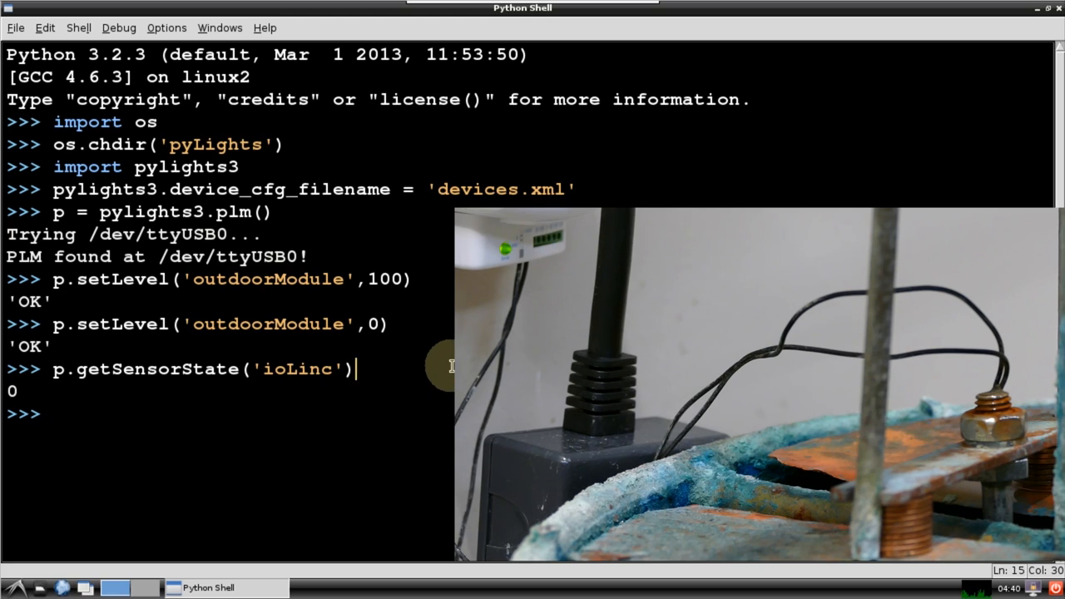
# Step: Query p.getSensorState('ioLinc') again, returning 1, then close the modem with p.close()
pyautogui.write("p.getSensorState('ioLinc')")
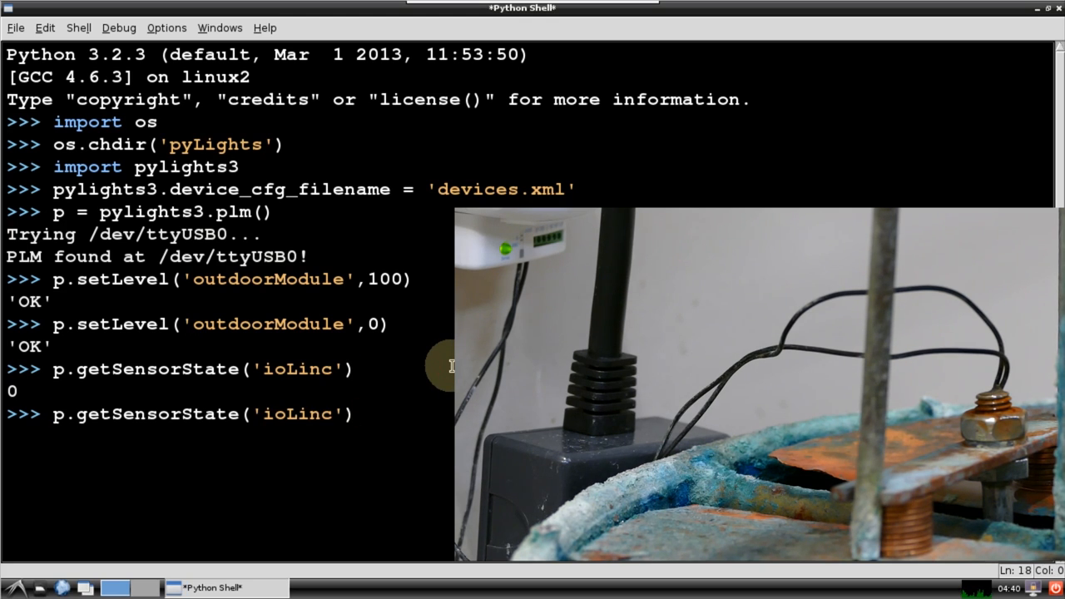
pyautogui.press('Return')
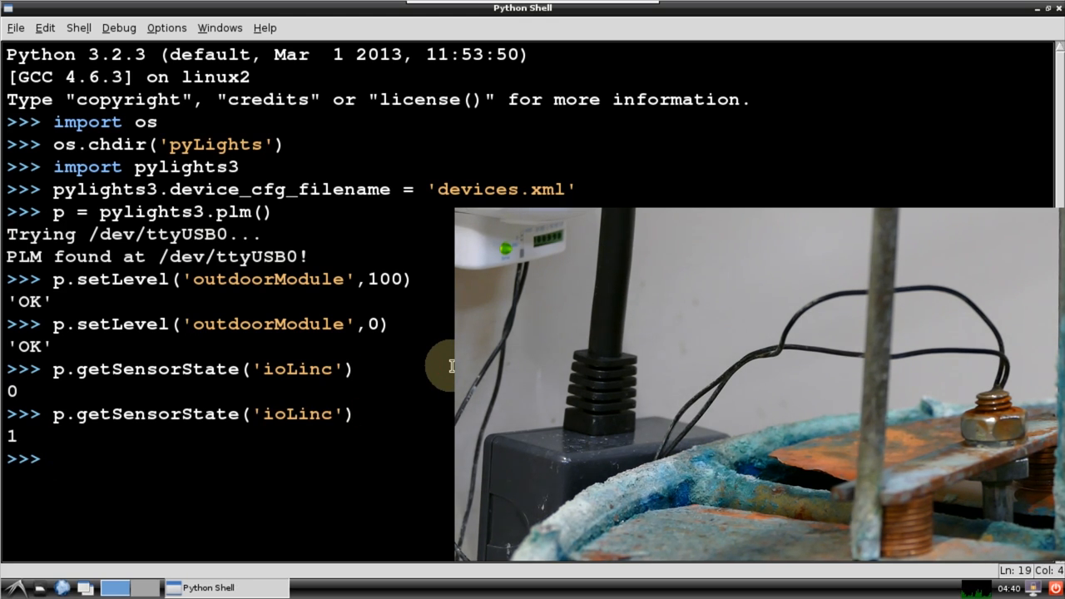
pyautogui.write('p.close(')
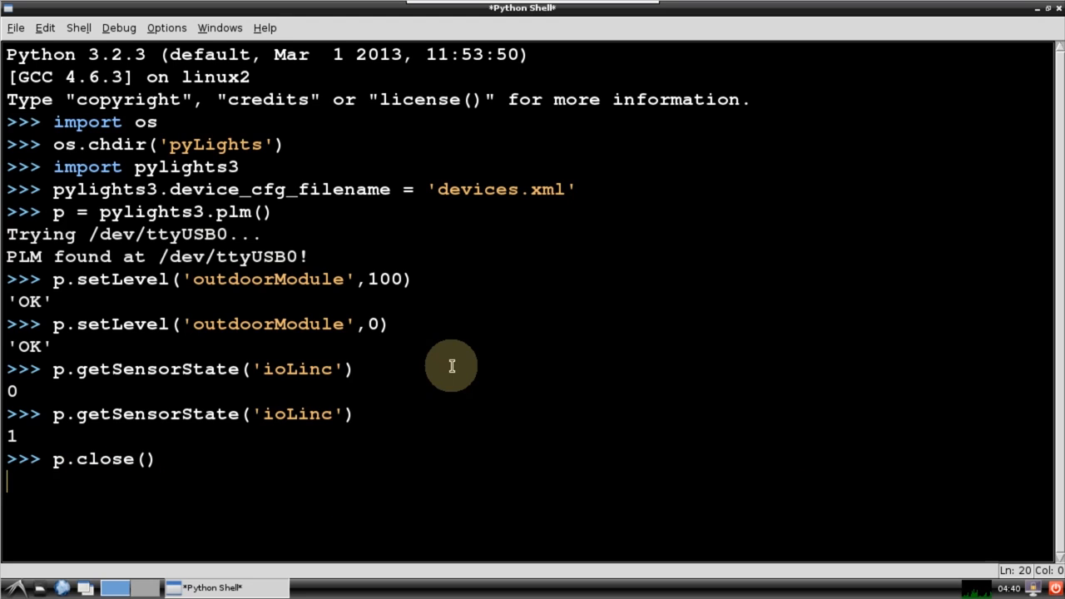
pyautogui.press('Return')
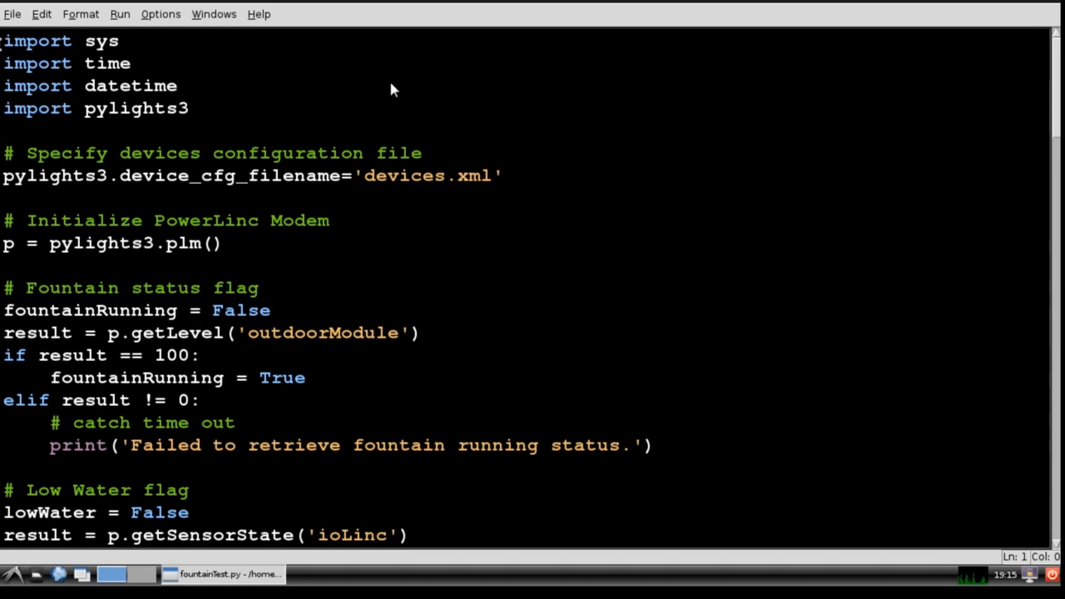
pyautogui.moveTo(84, 113)
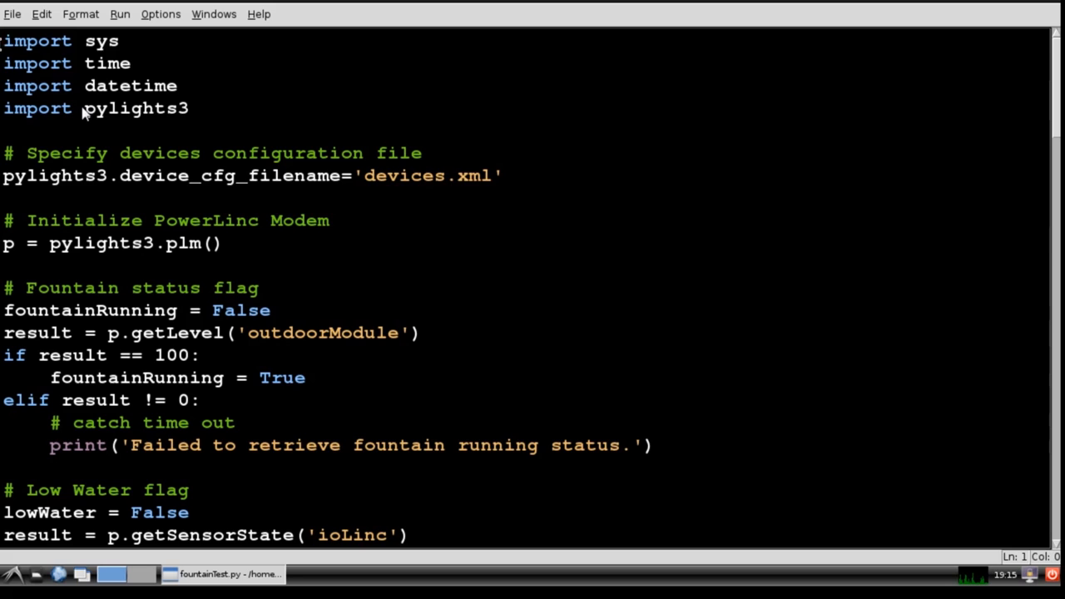
pyautogui.doubleClick(135, 108)
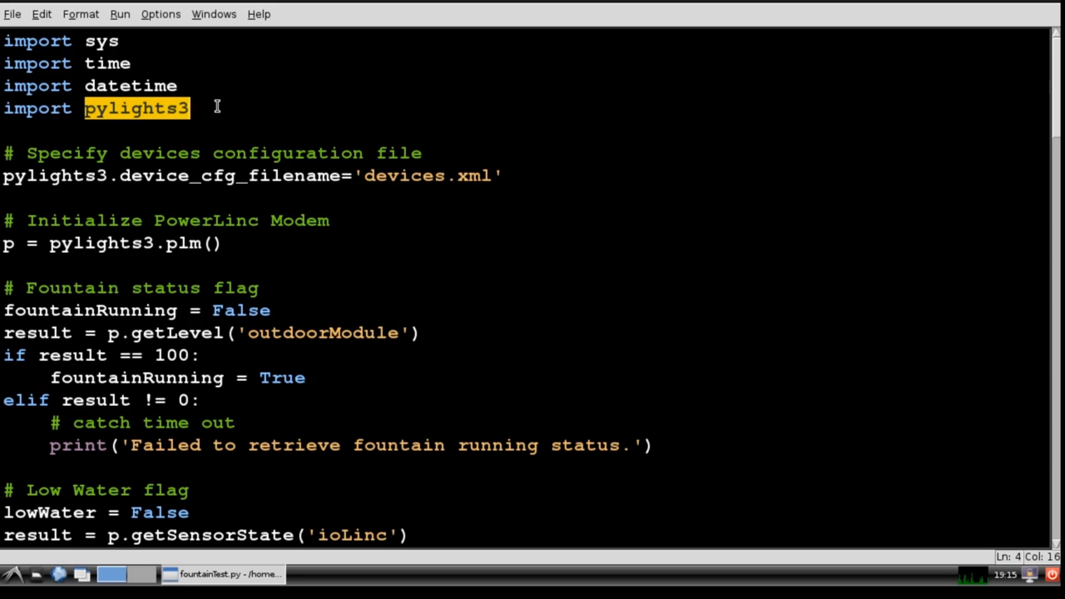
pyautogui.moveTo(436, 143)
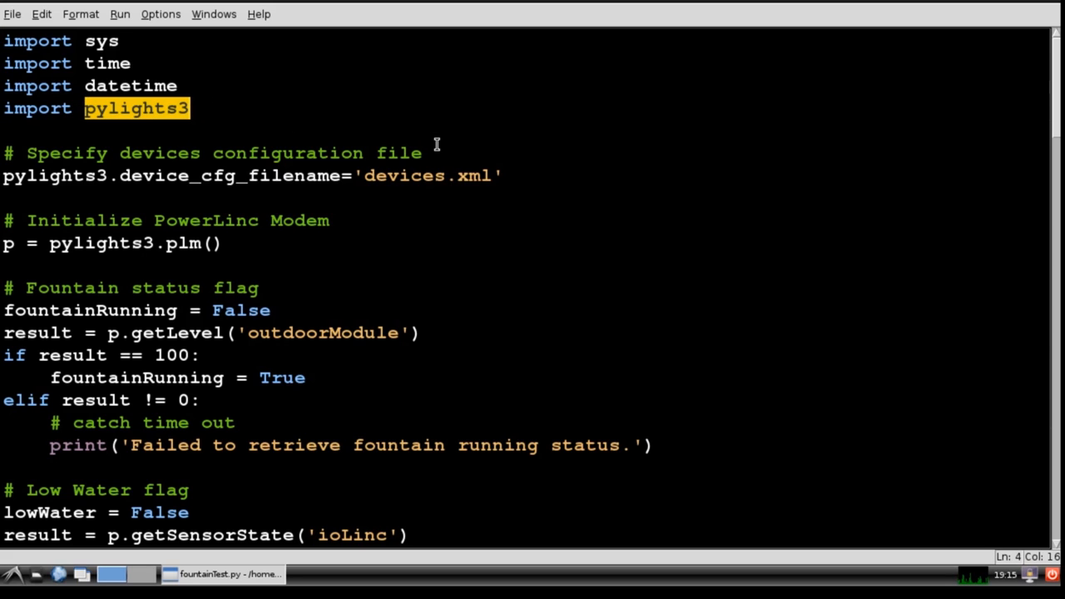
pyautogui.moveTo(258, 243)
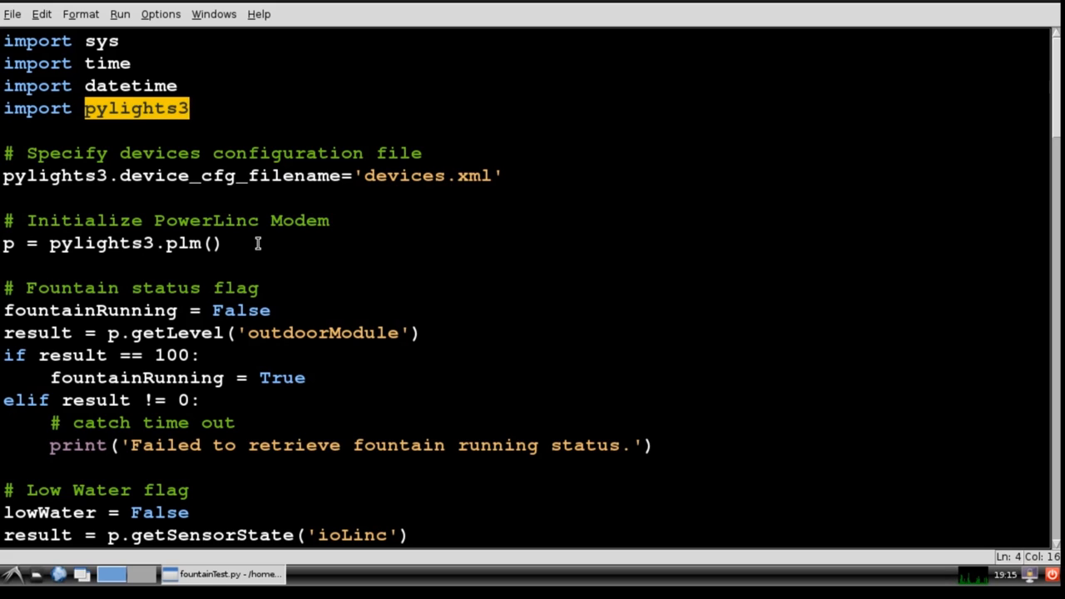
pyautogui.doubleClick(142, 287)
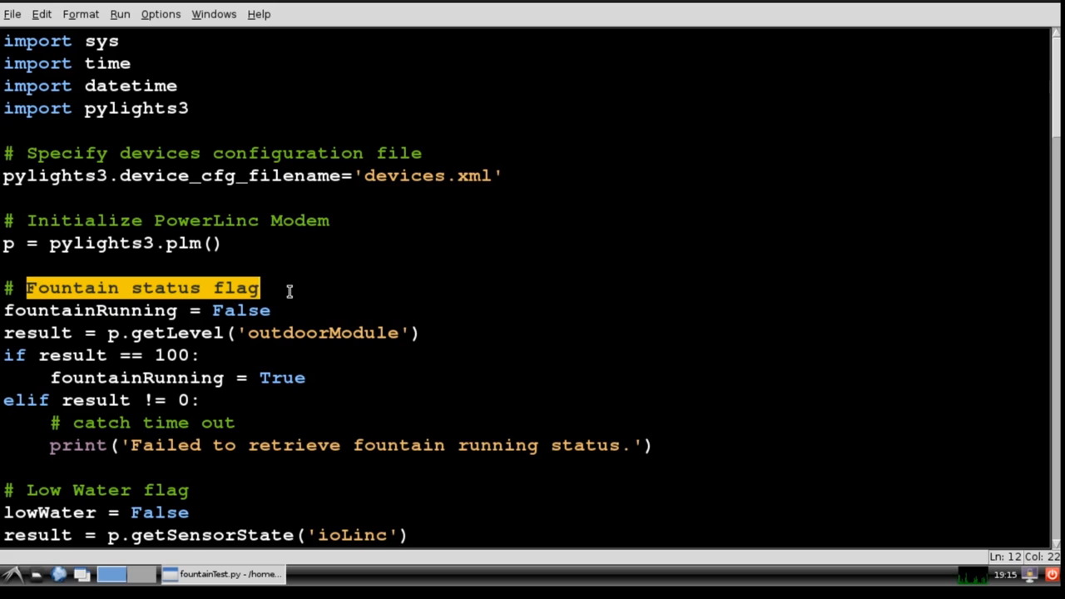
pyautogui.doubleClick(174, 333)
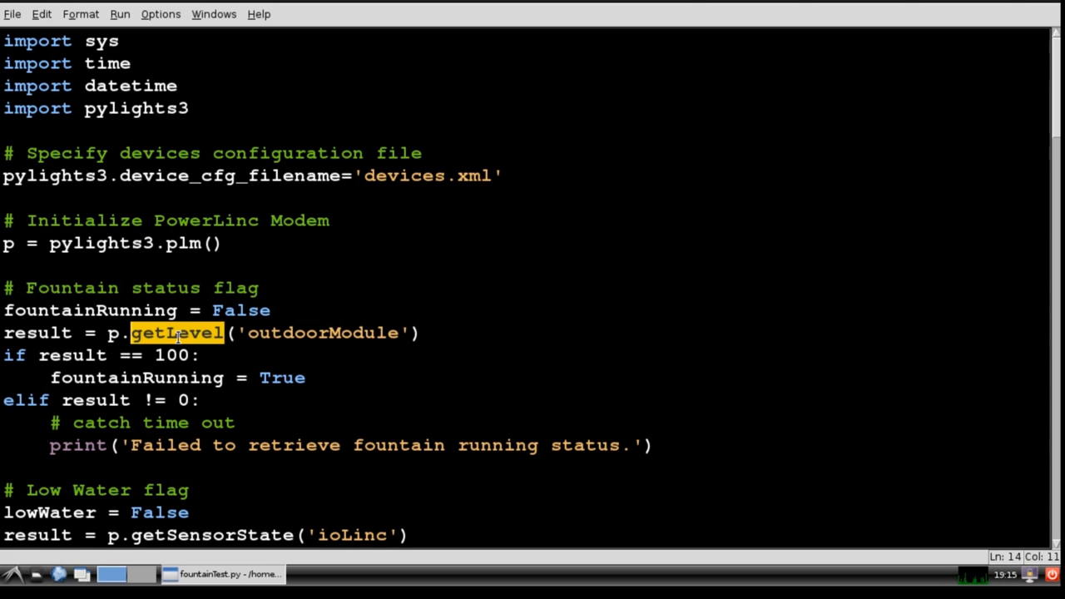
pyautogui.click(323, 332)
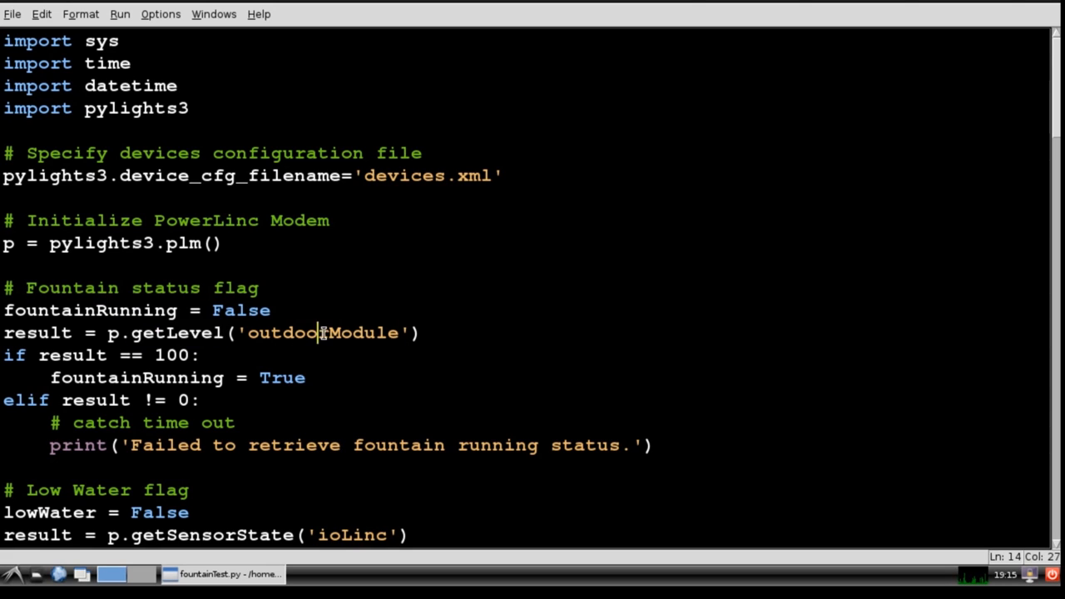
pyautogui.doubleClick(323, 333)
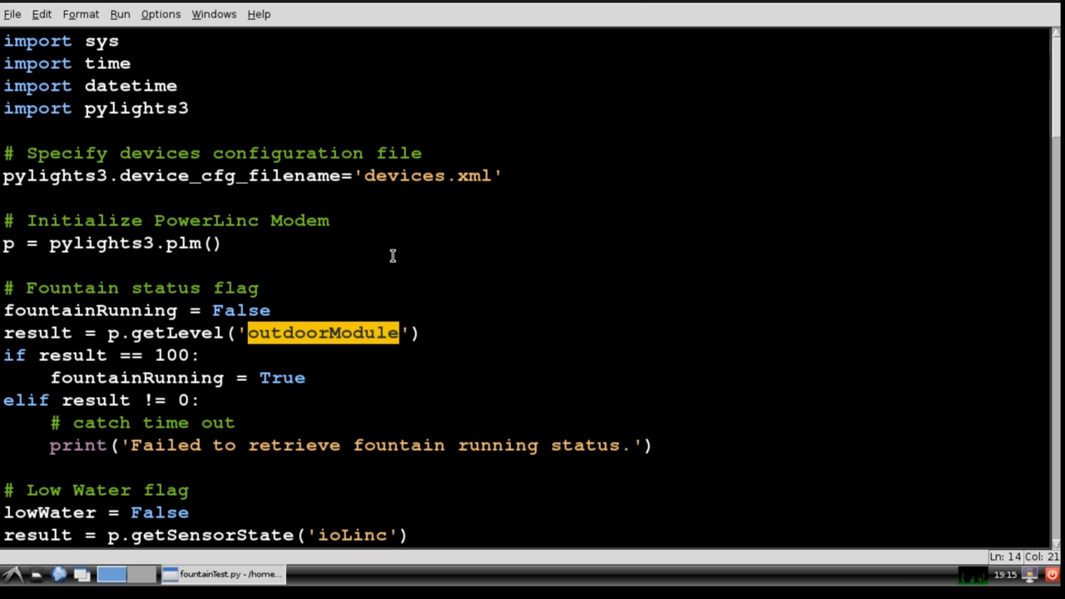
pyautogui.moveTo(249, 392)
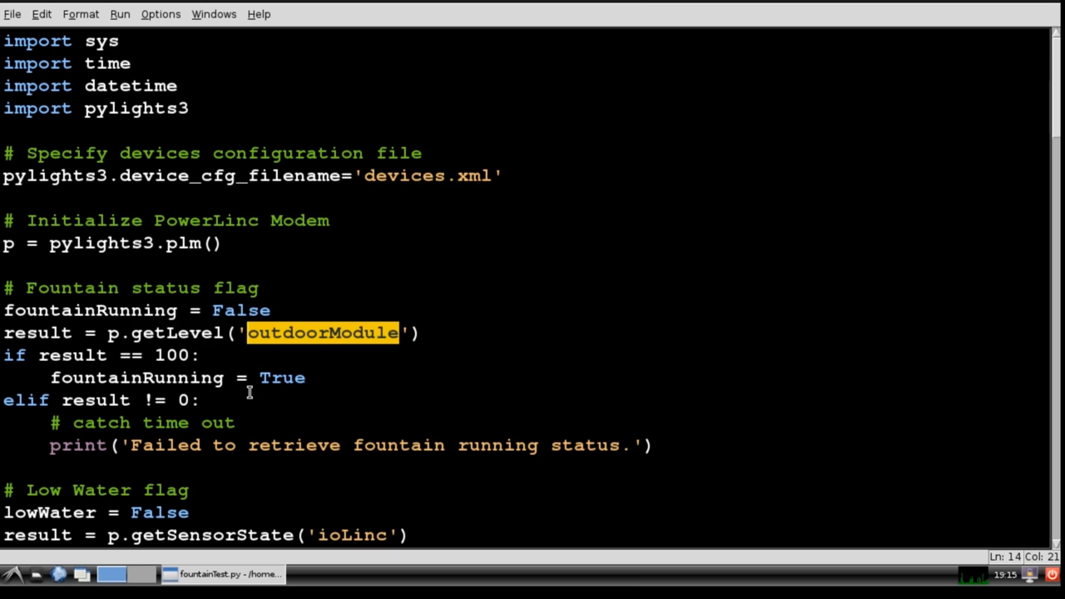
pyautogui.scroll(-3)
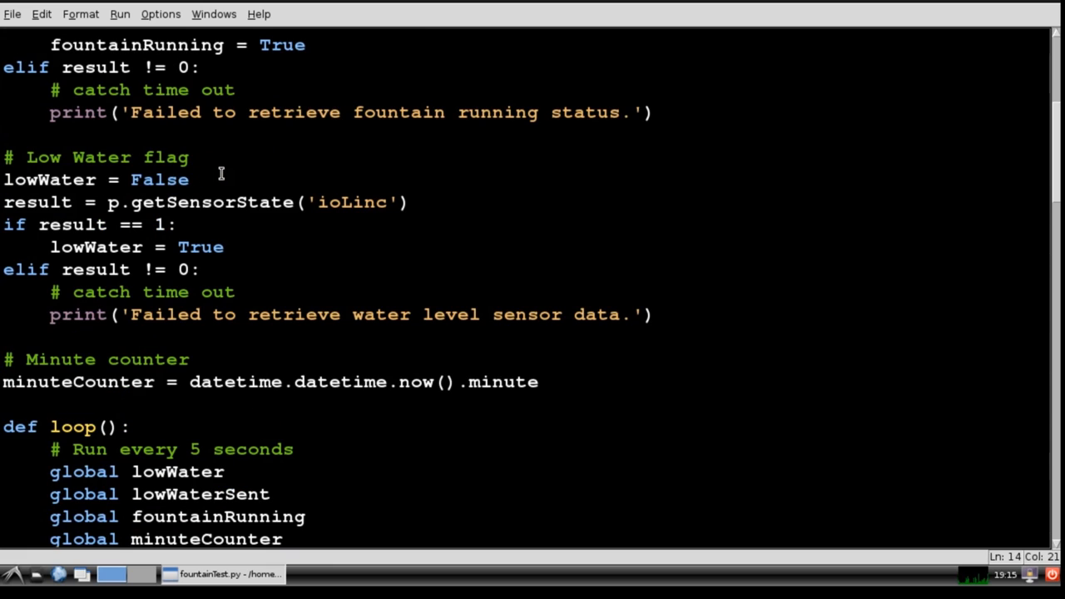
pyautogui.doubleClick(212, 203)
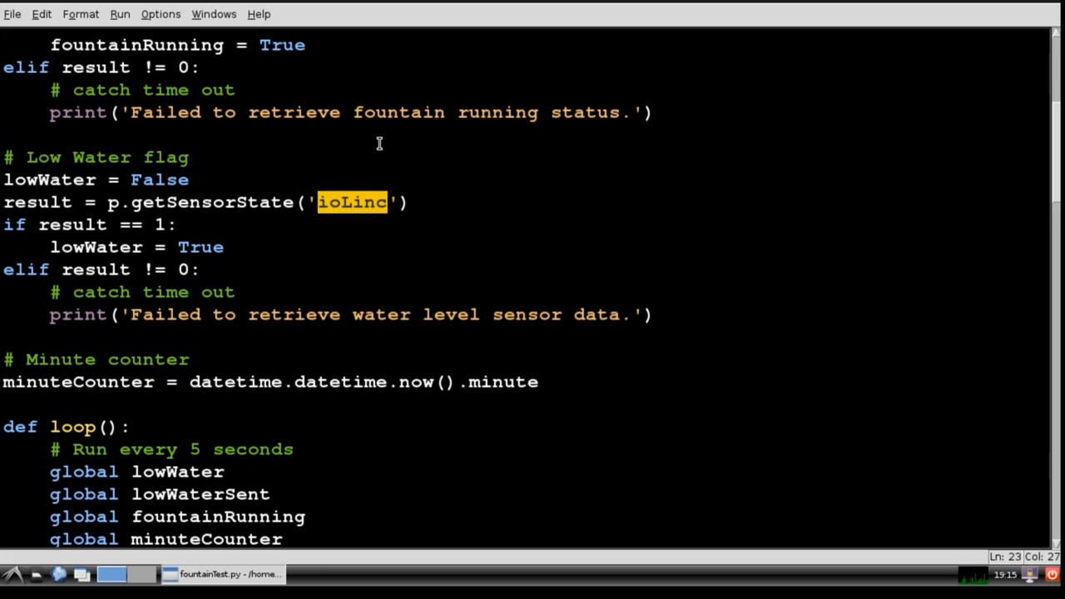
pyautogui.scroll(-3)
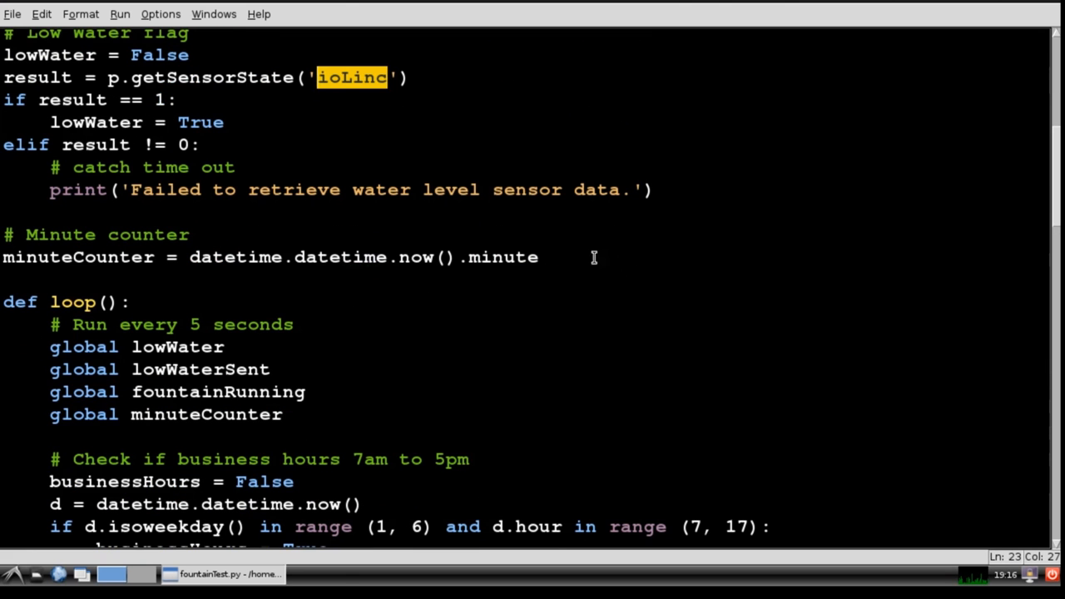
pyautogui.click(97, 257)
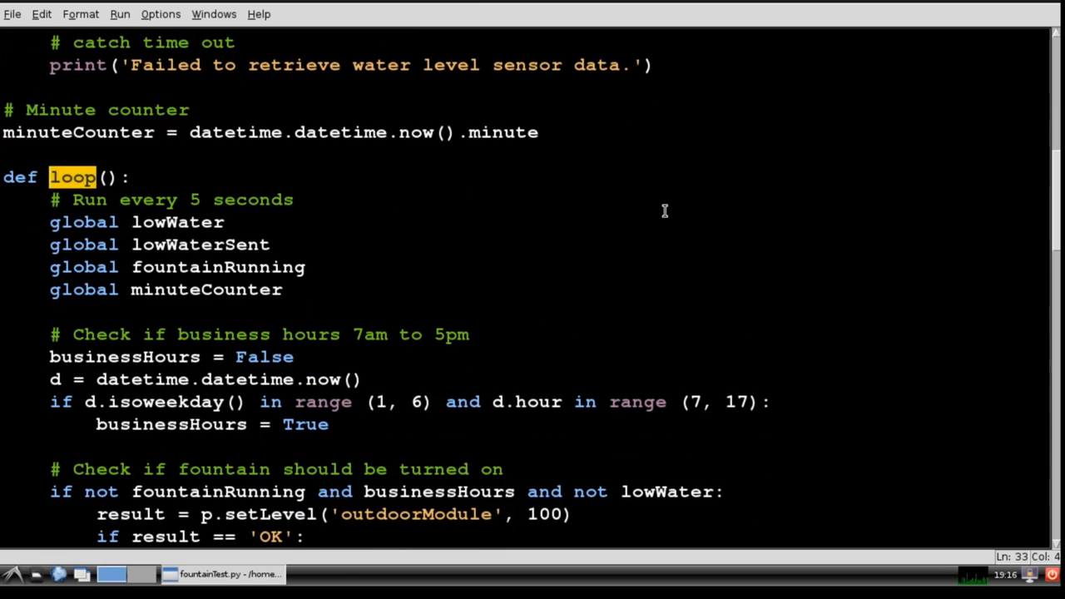
pyautogui.moveTo(594, 203)
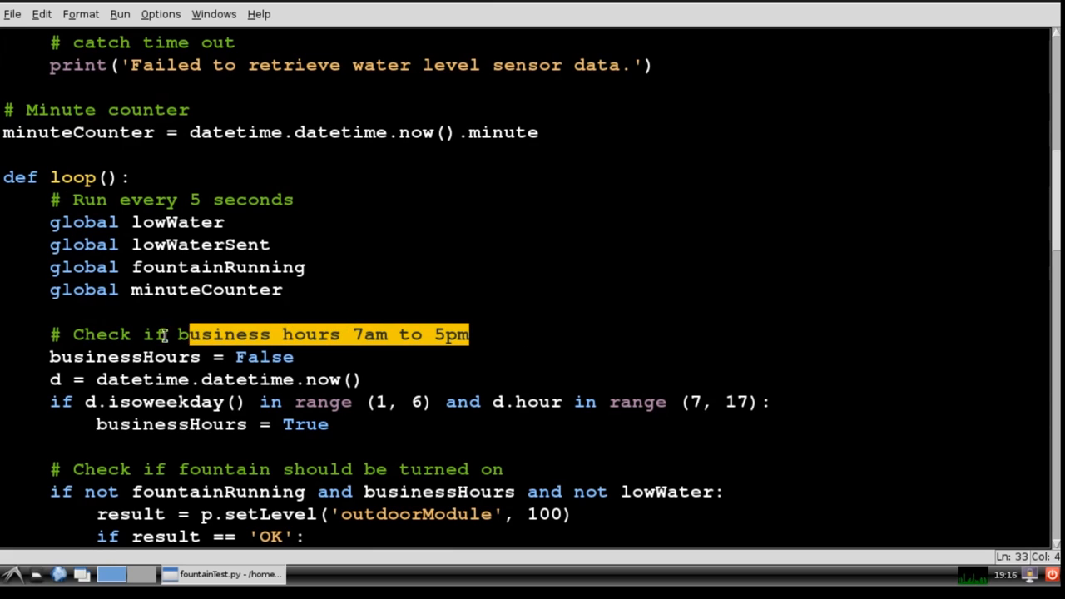
pyautogui.scroll(-3)
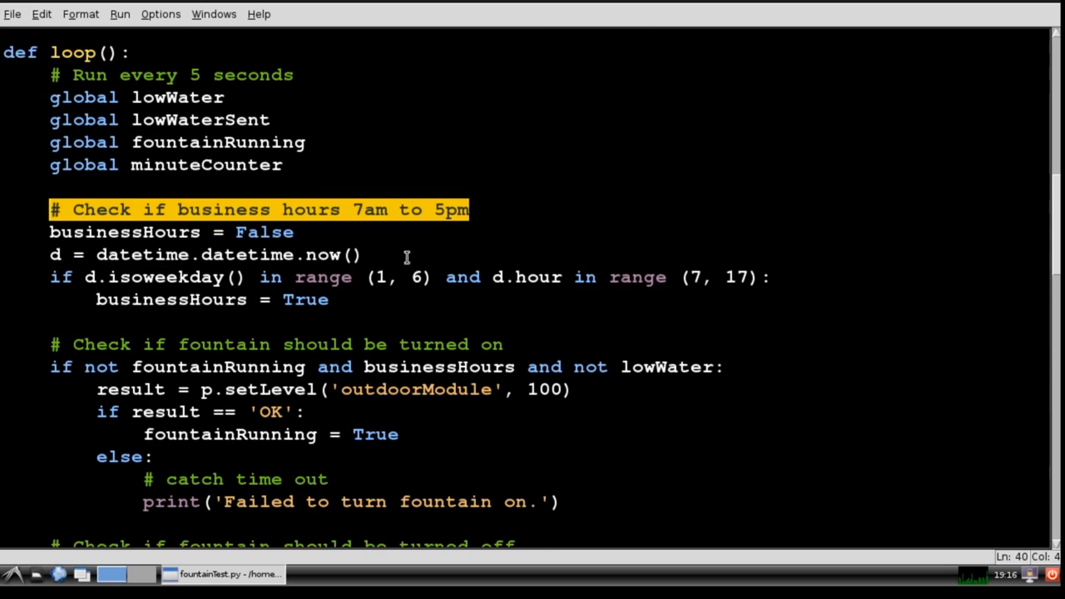
pyautogui.doubleClick(163, 277)
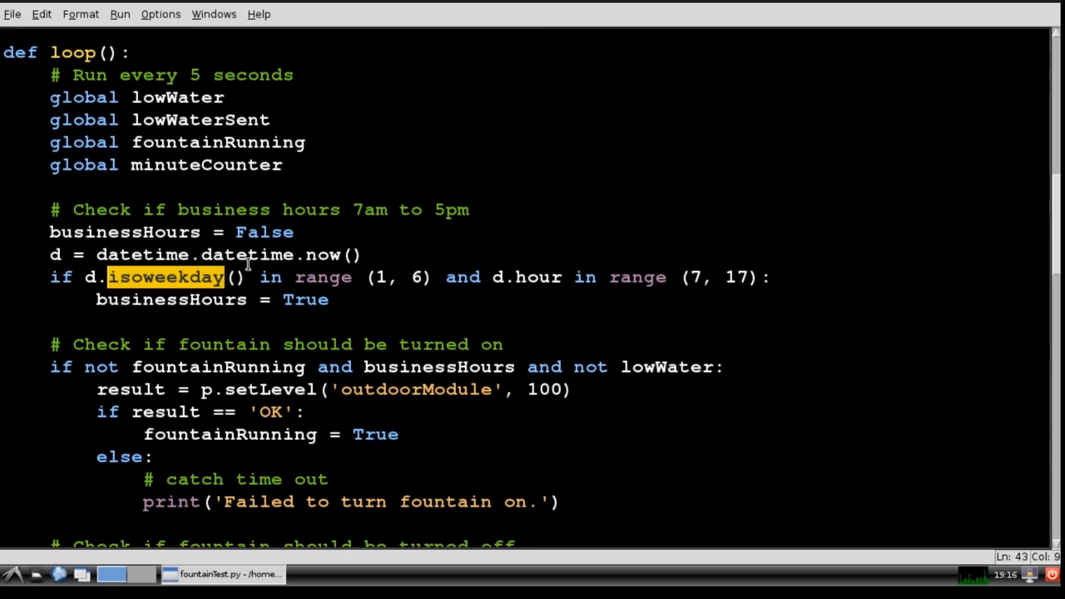
pyautogui.moveTo(435, 190)
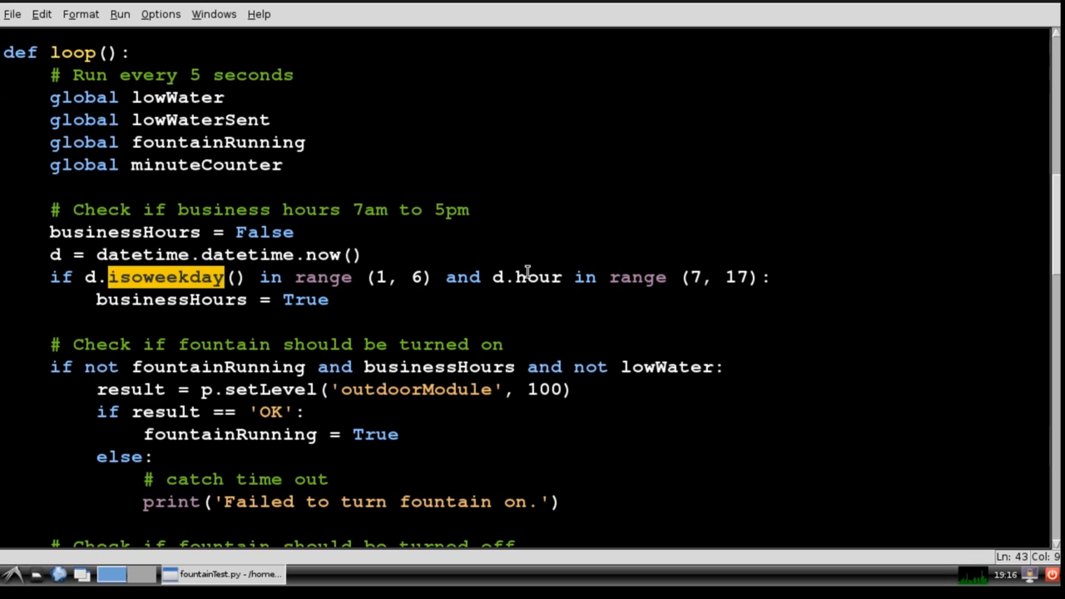
pyautogui.doubleClick(538, 276)
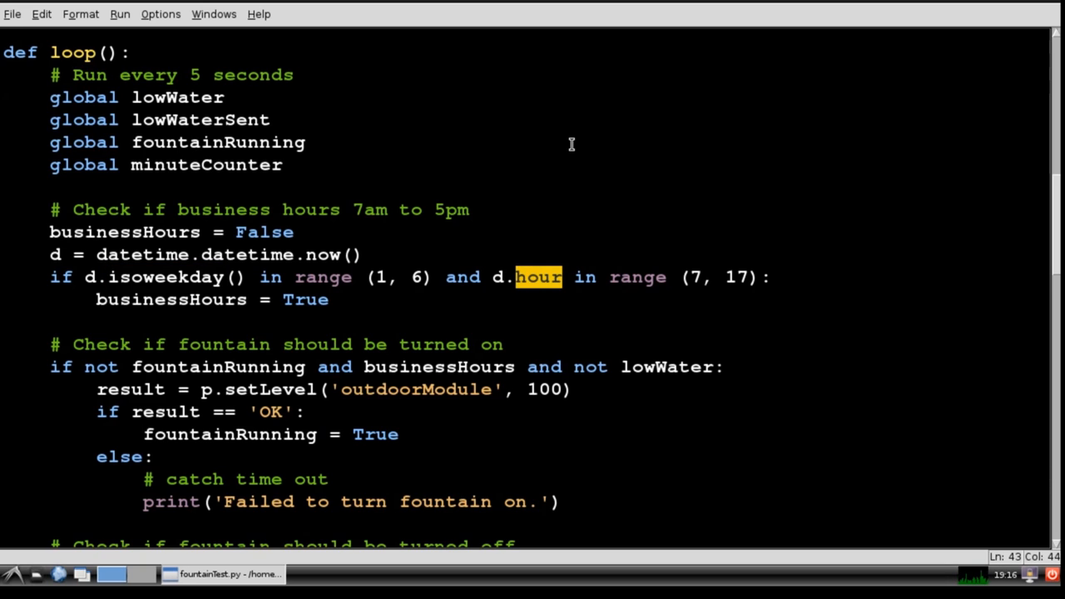
pyautogui.scroll(-3)
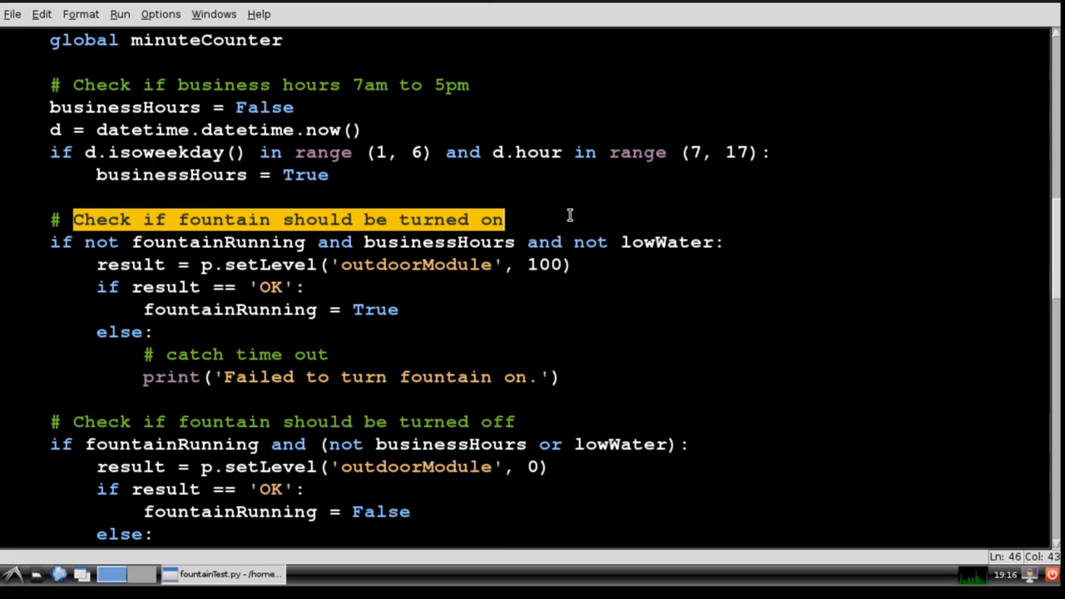
pyautogui.moveTo(607, 341)
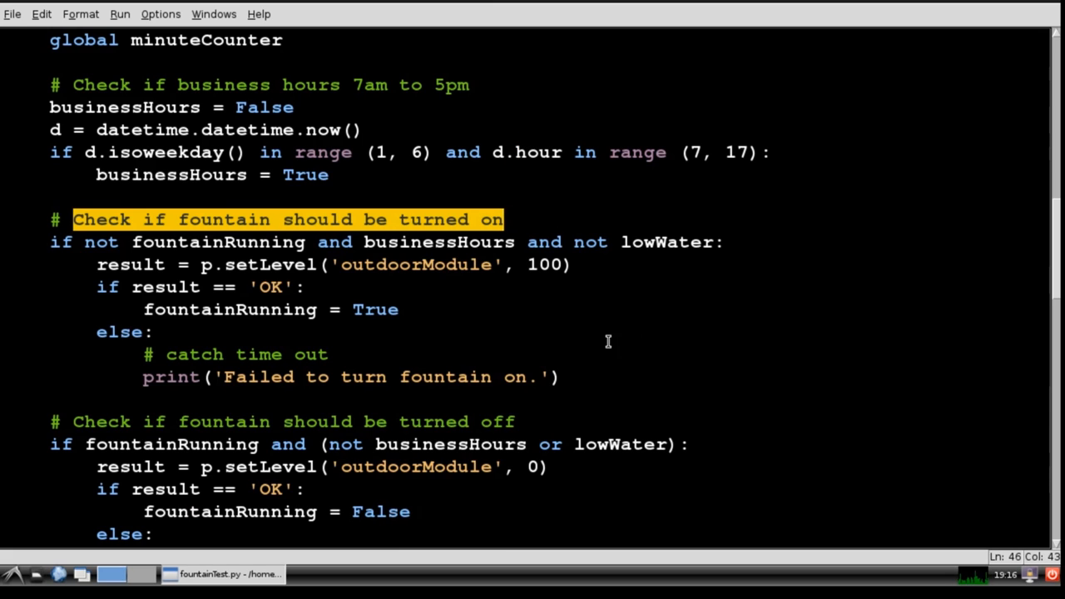
pyautogui.moveTo(614, 335)
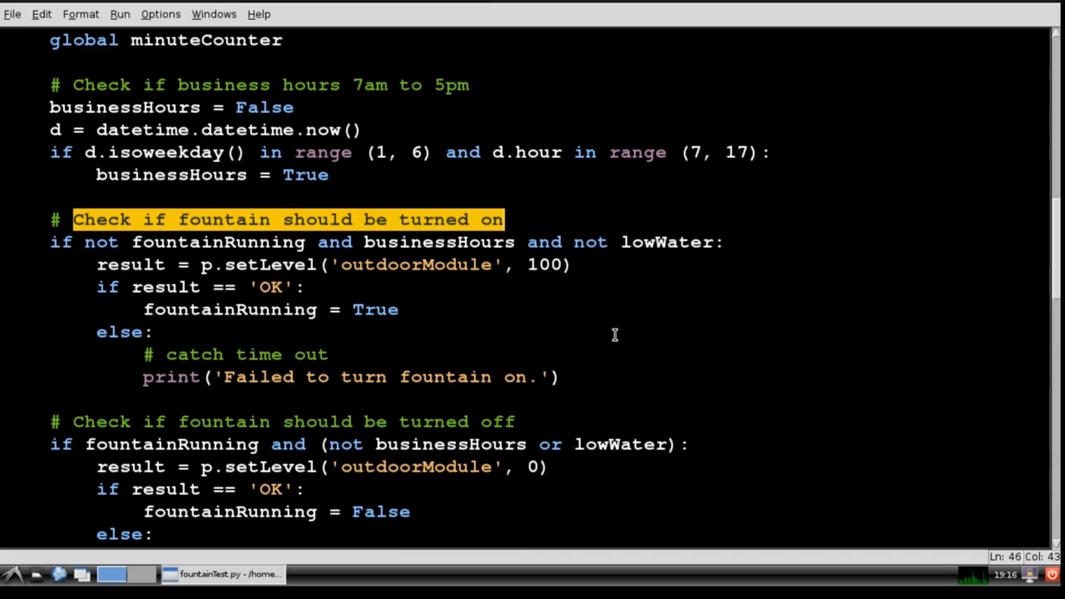
pyautogui.doubleClick(269, 265)
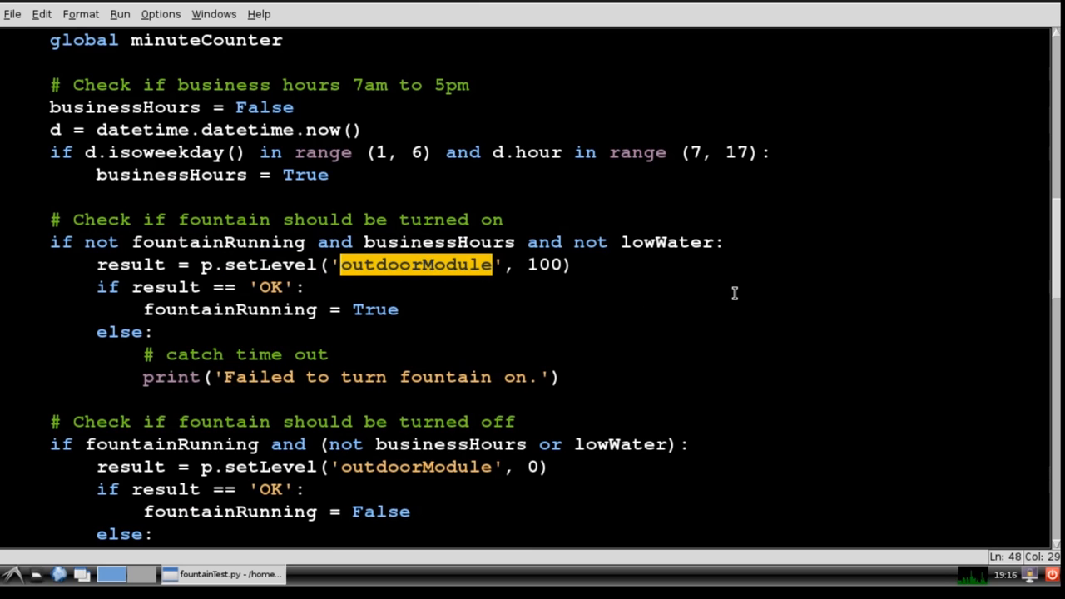
pyautogui.scroll(-3)
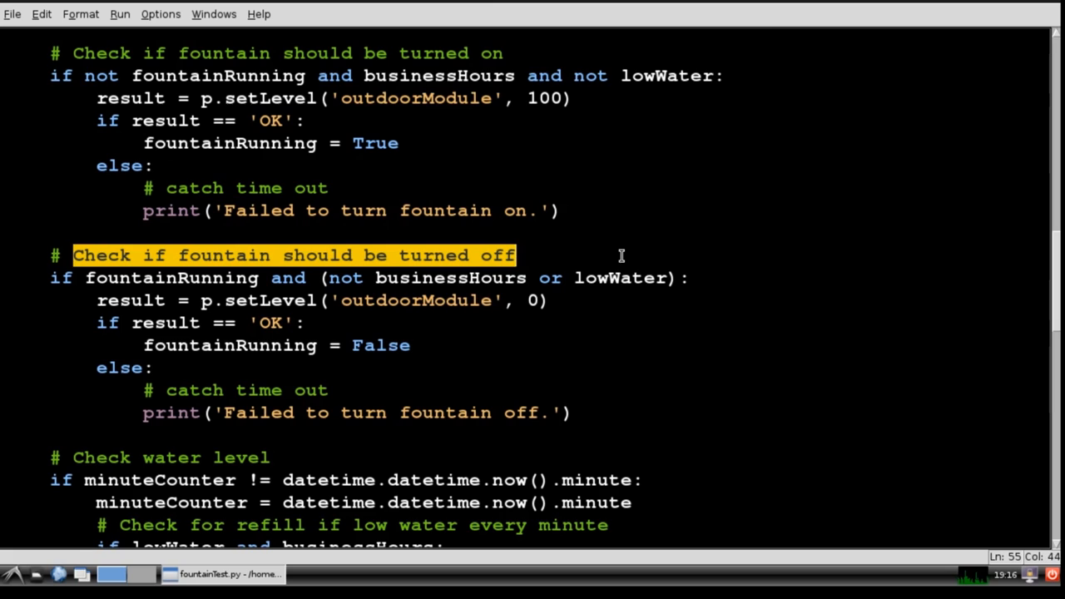
pyautogui.moveTo(264, 299)
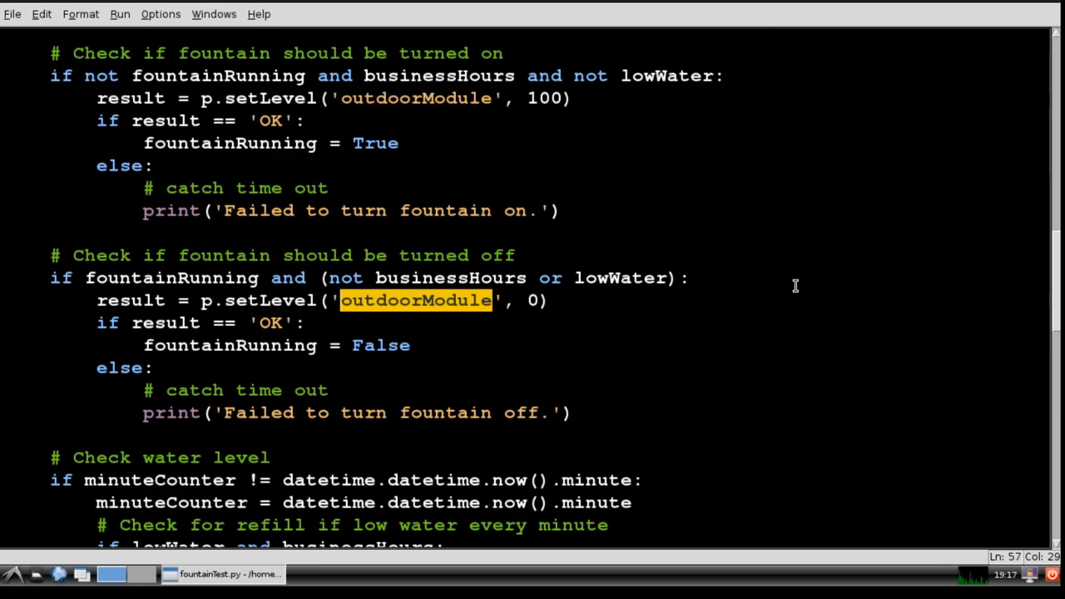
pyautogui.scroll(-3)
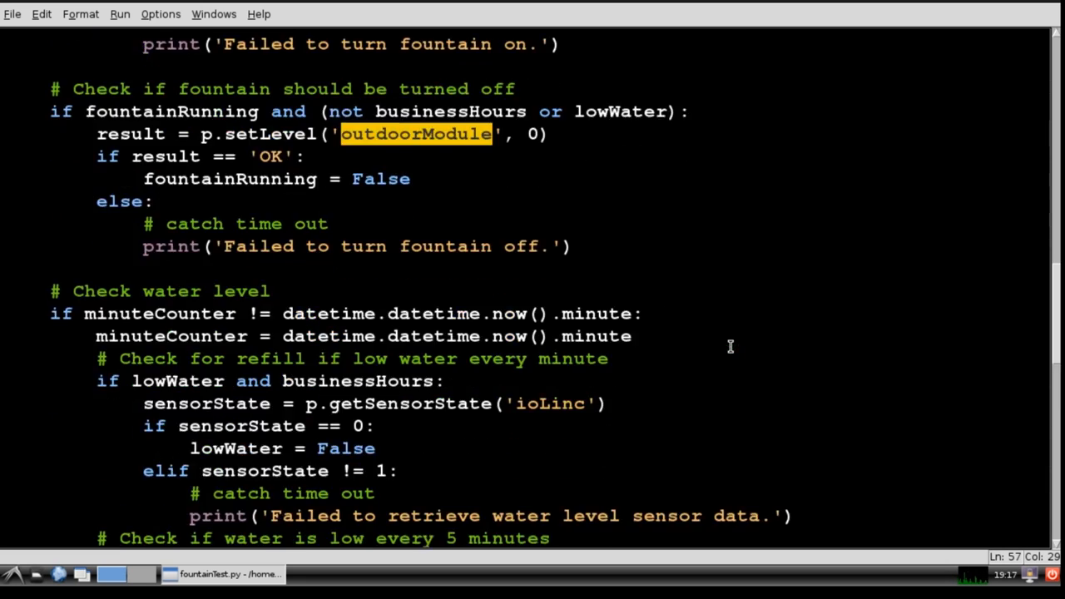
pyautogui.scroll(-3)
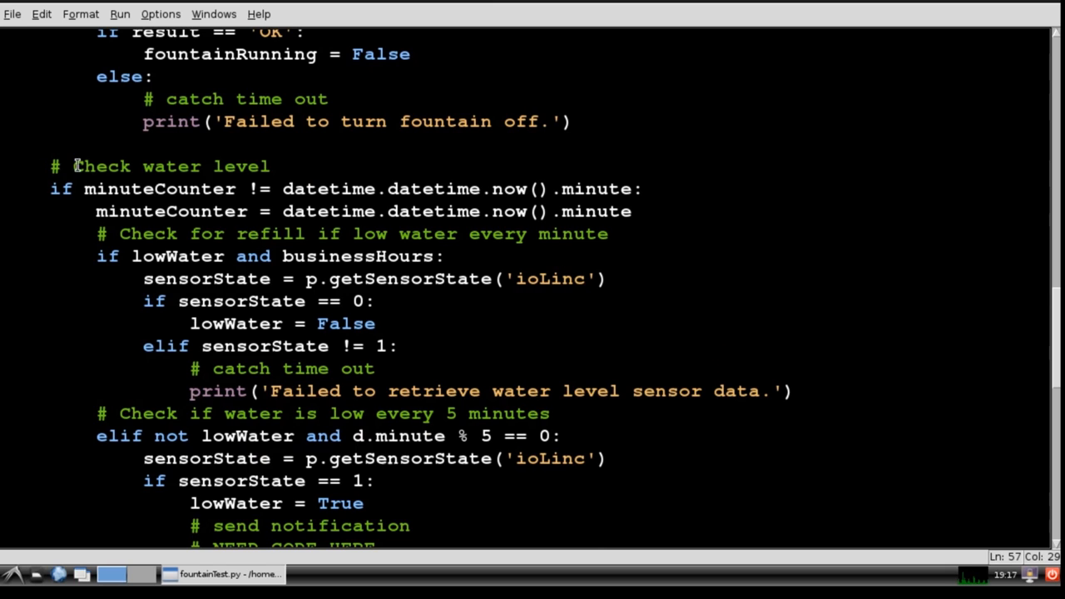
pyautogui.doubleClick(595, 189)
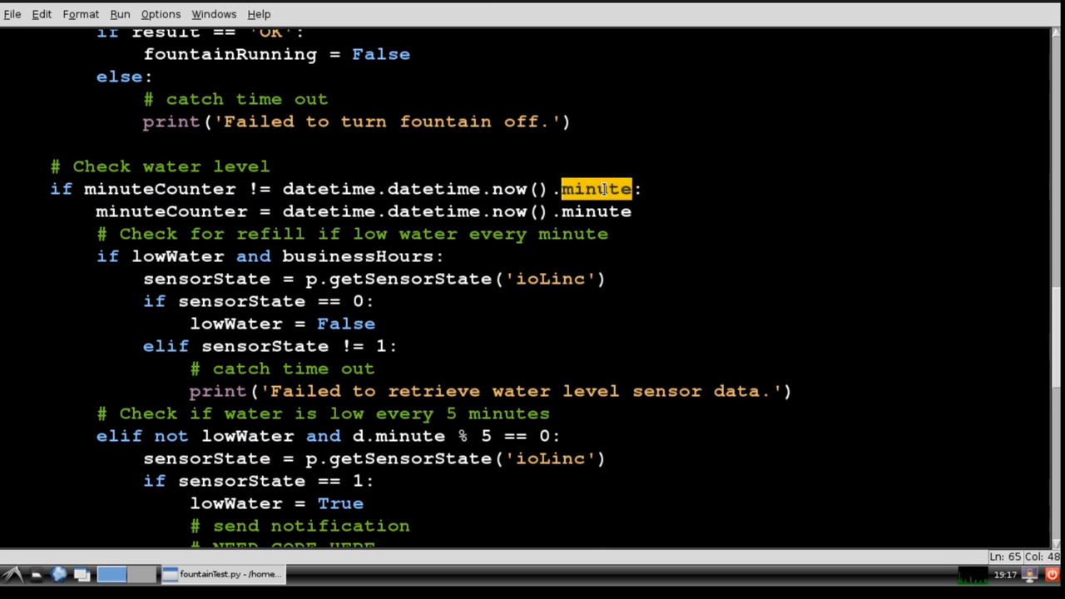
pyautogui.doubleClick(169, 233)
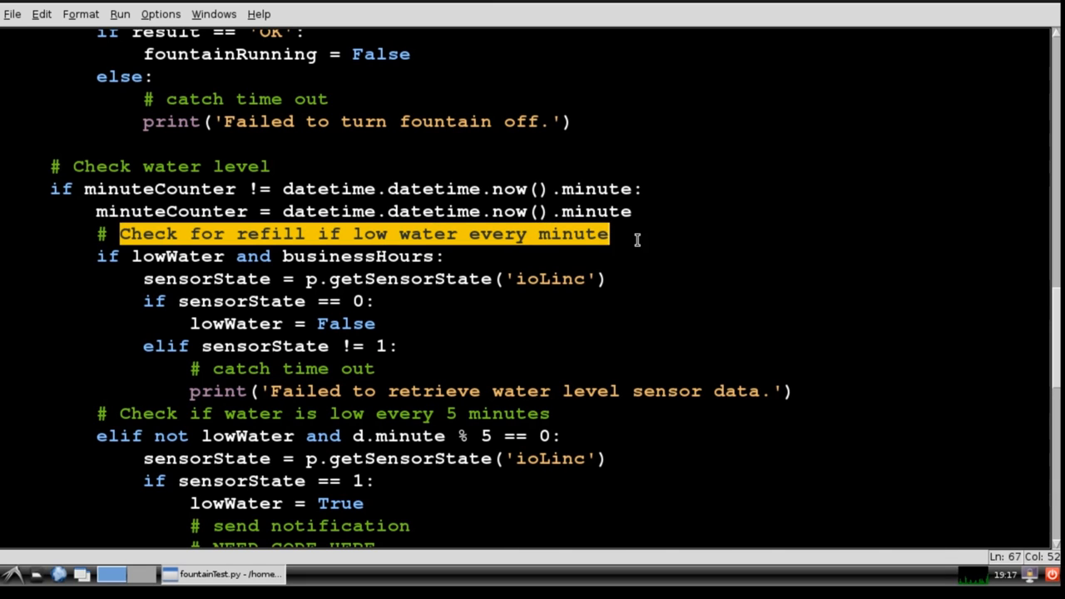
pyautogui.moveTo(656, 234)
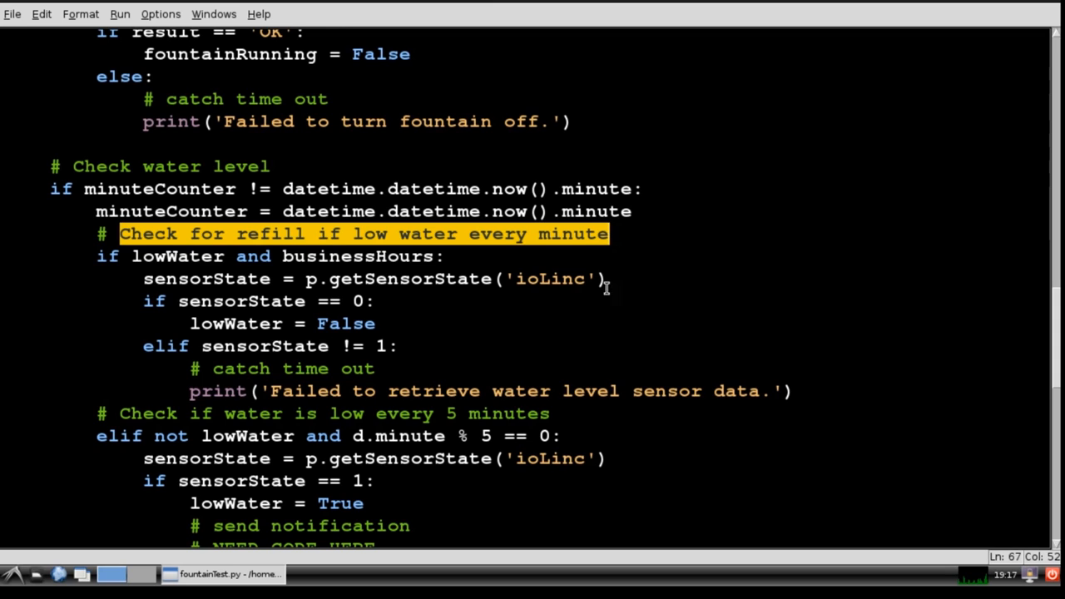
pyautogui.doubleClick(407, 280)
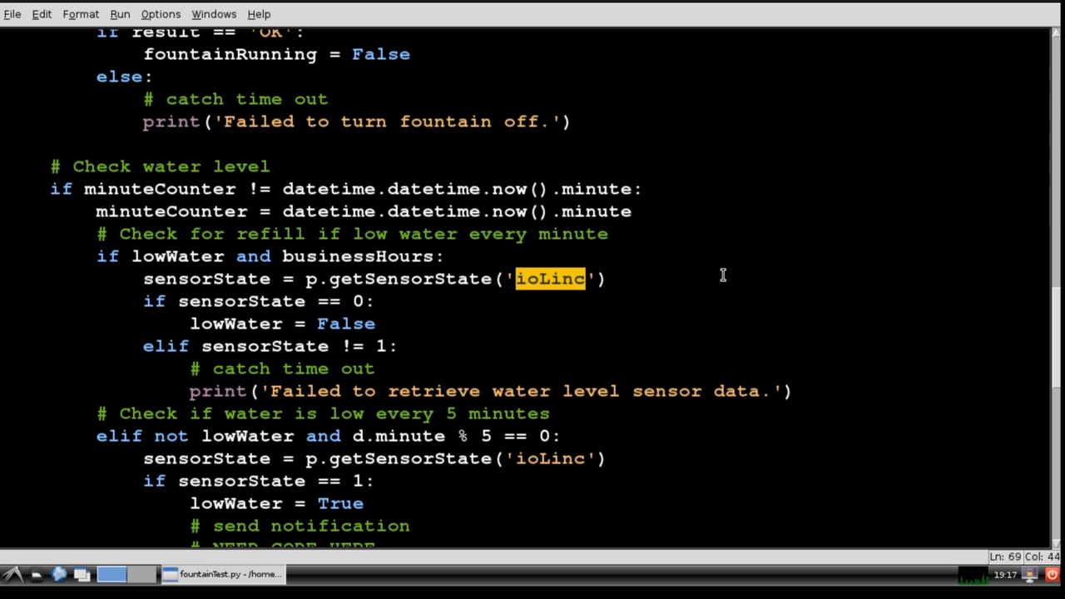
pyautogui.moveTo(458, 320)
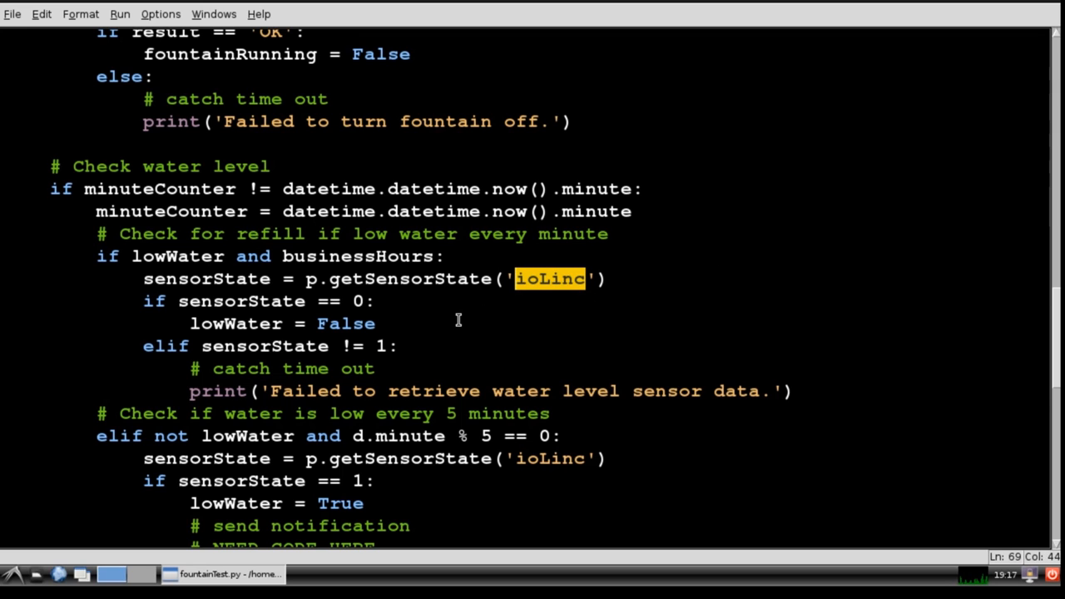
pyautogui.scroll(-3)
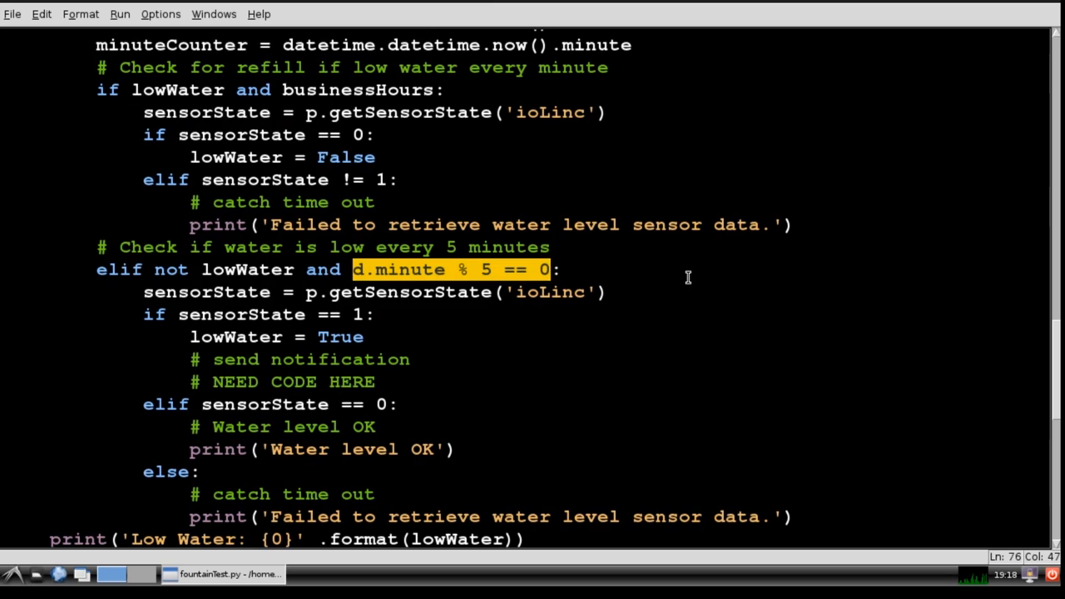
pyautogui.moveTo(439, 294)
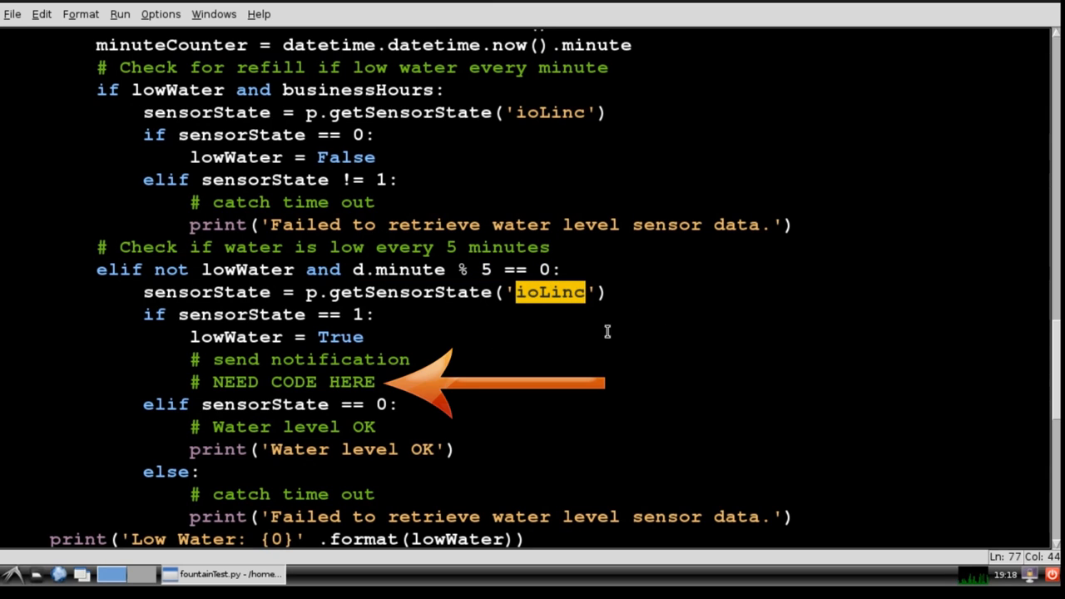
pyautogui.moveTo(480, 366)
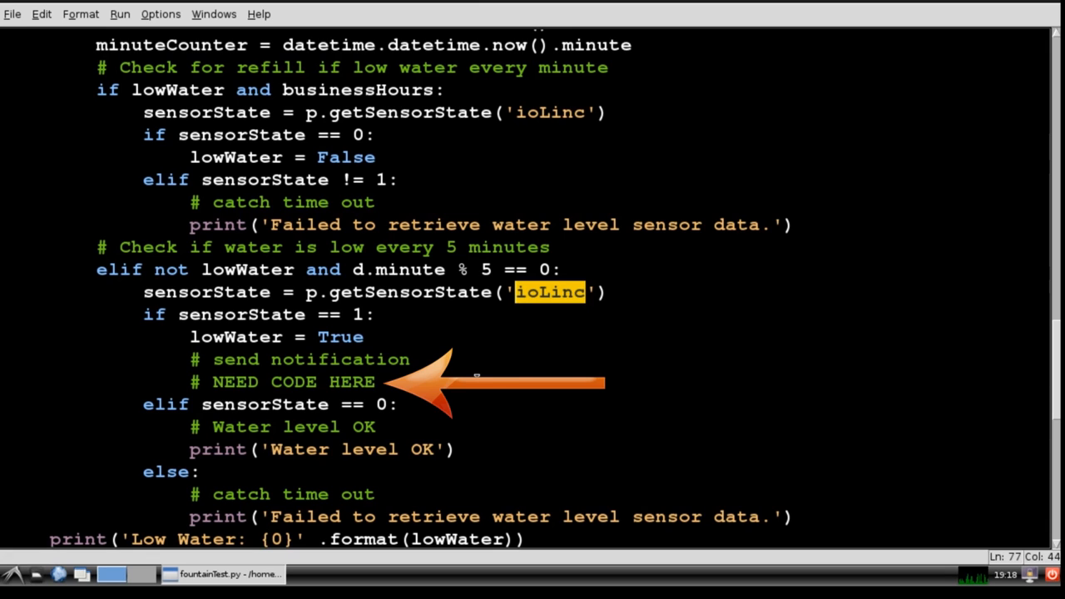
pyautogui.scroll(-3)
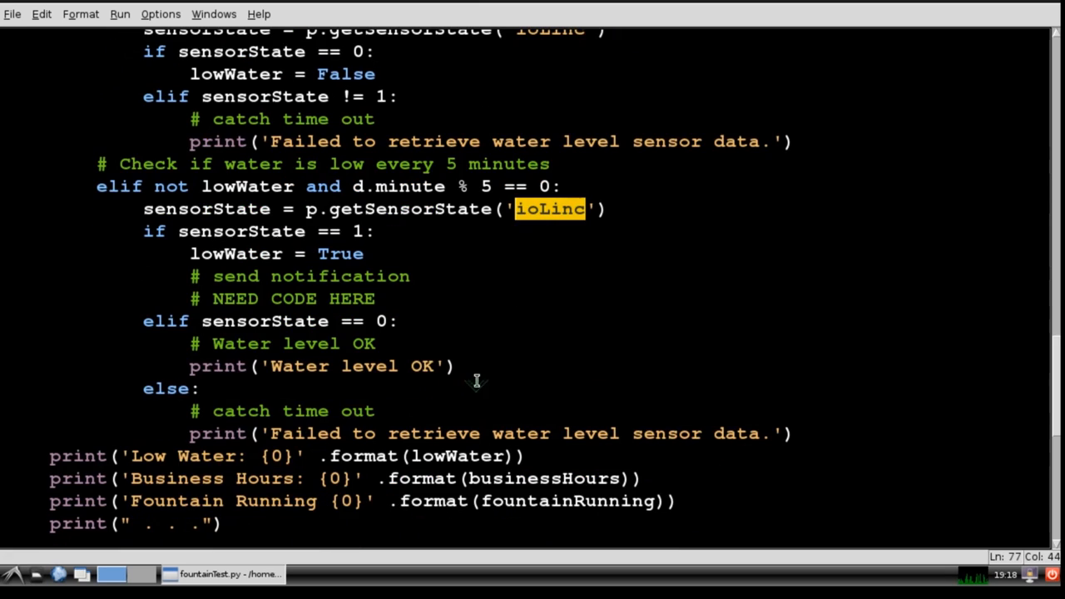
pyautogui.moveTo(489, 316)
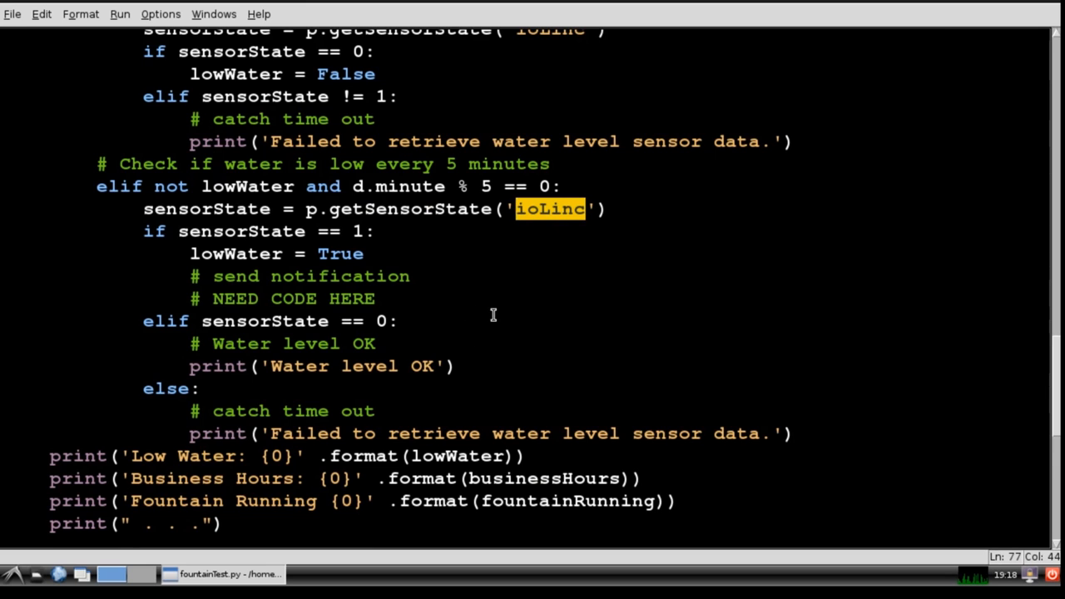
pyautogui.scroll(-3)
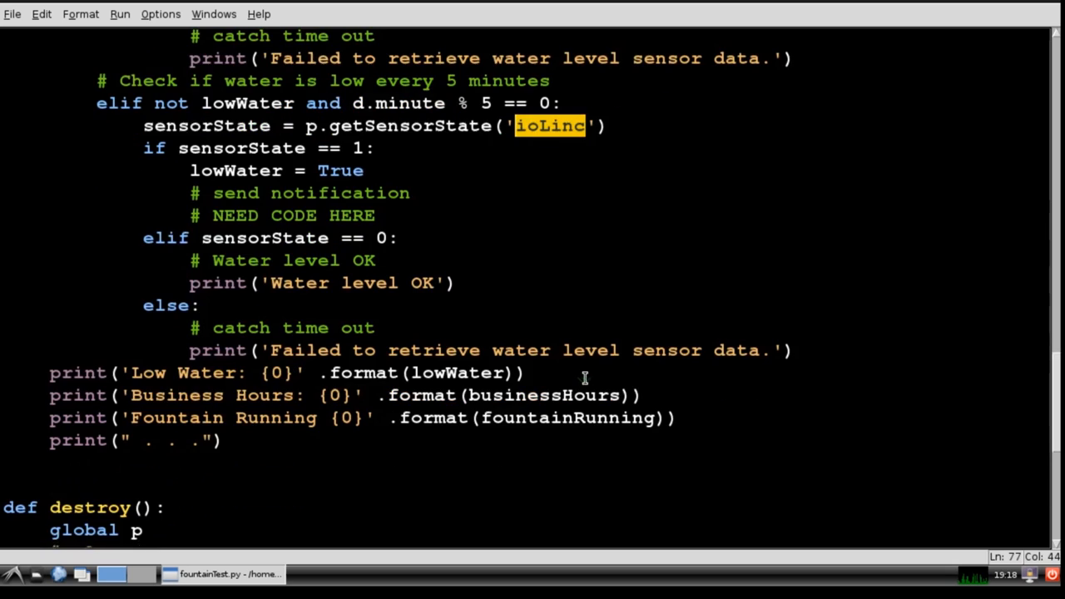
pyautogui.scroll(-3)
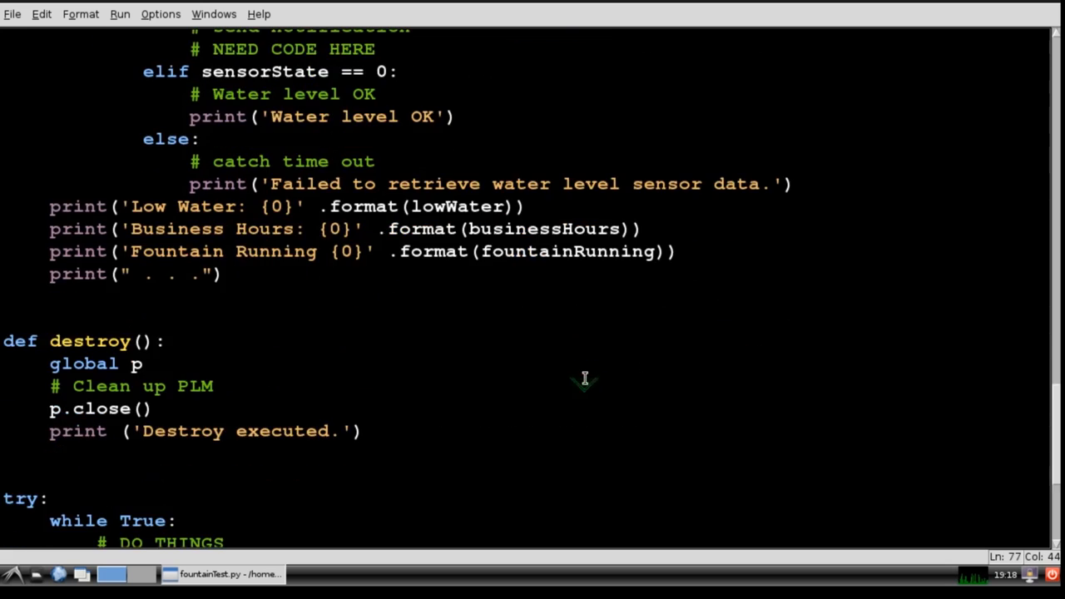
pyautogui.scroll(-3)
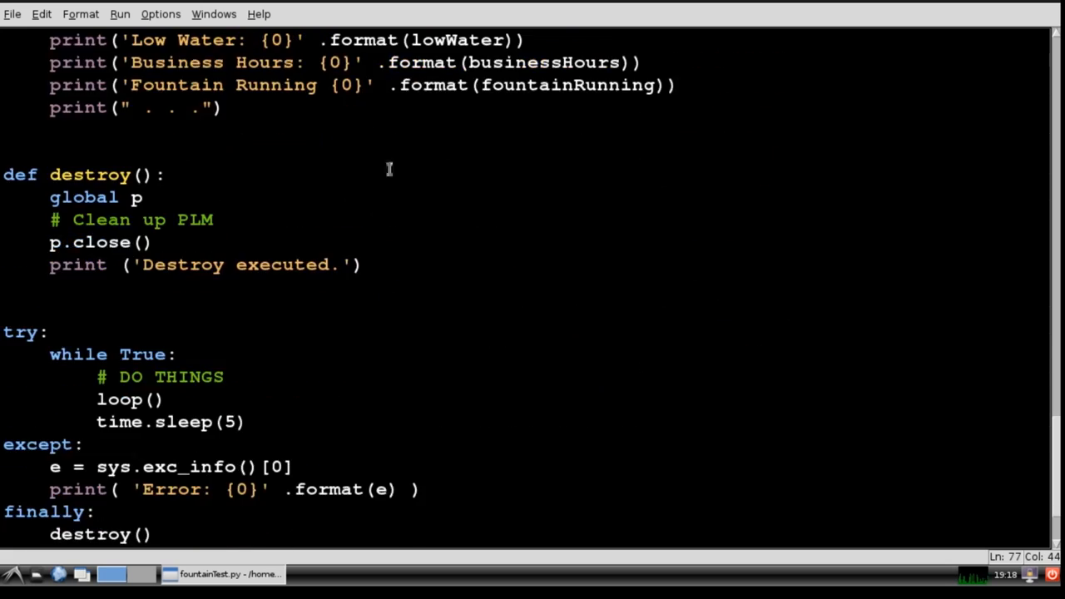
pyautogui.moveTo(225, 321)
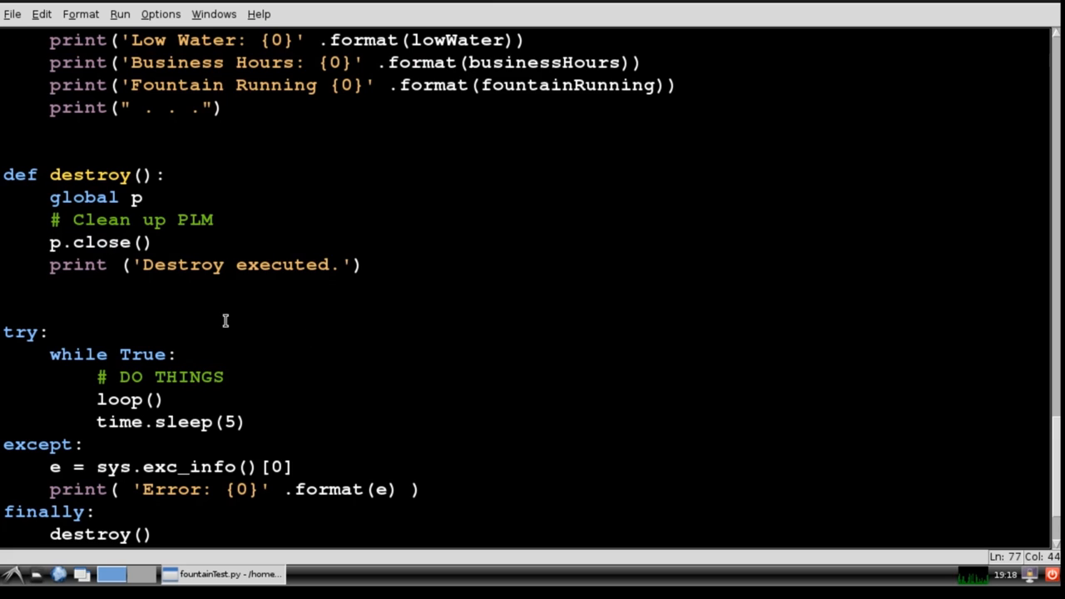
pyautogui.moveTo(434, 296)
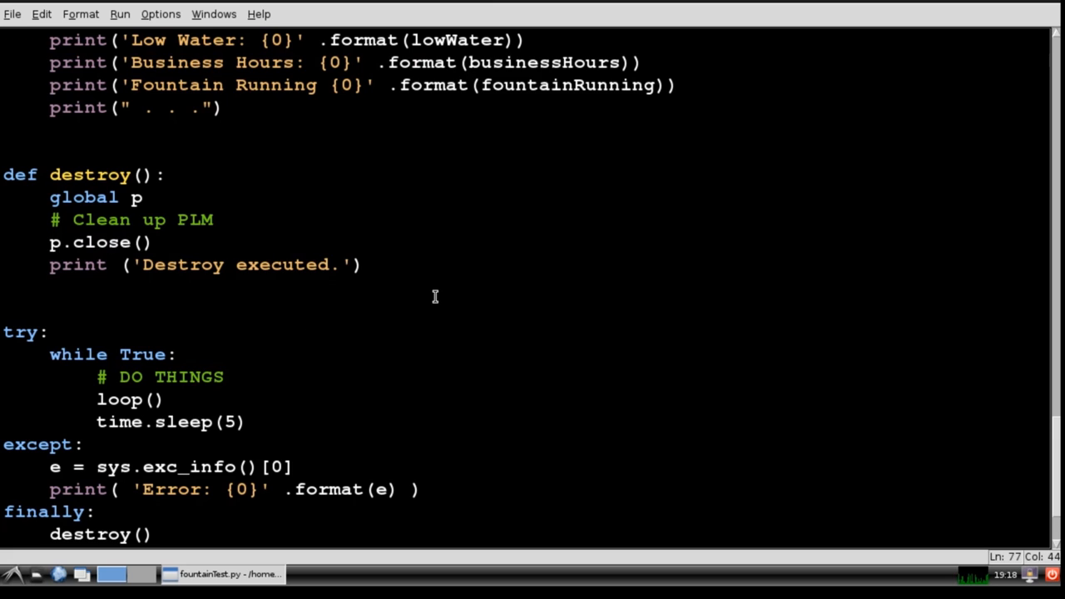
pyautogui.scroll(-3)
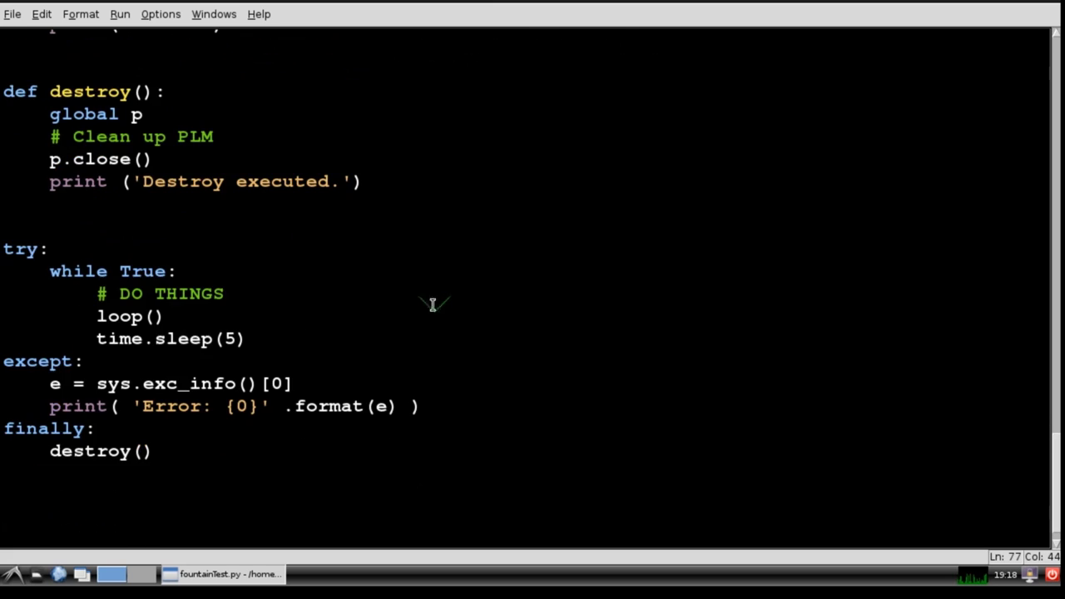
pyautogui.moveTo(269, 486)
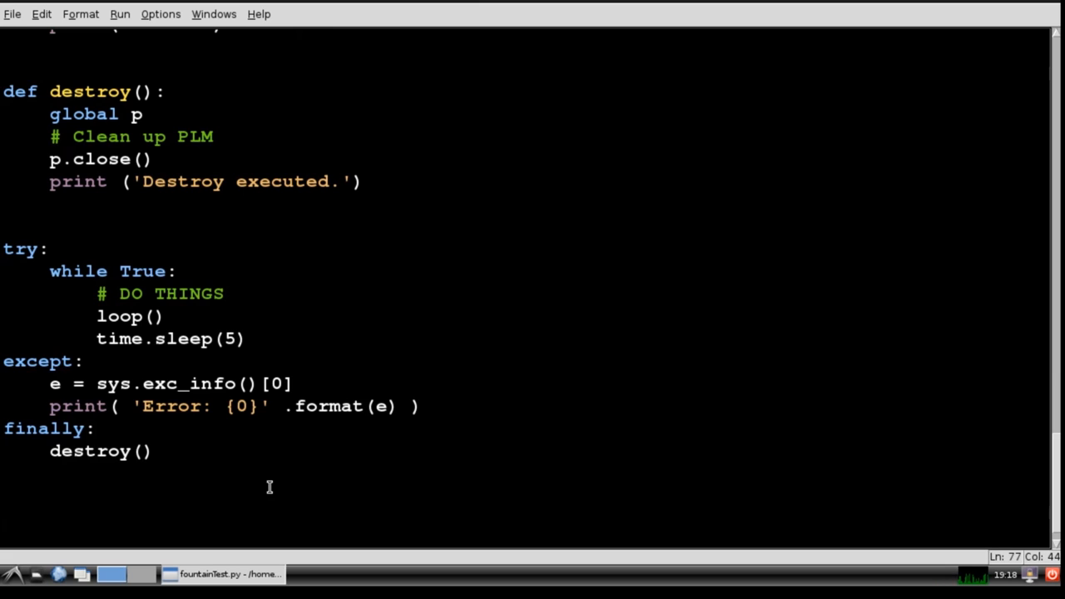